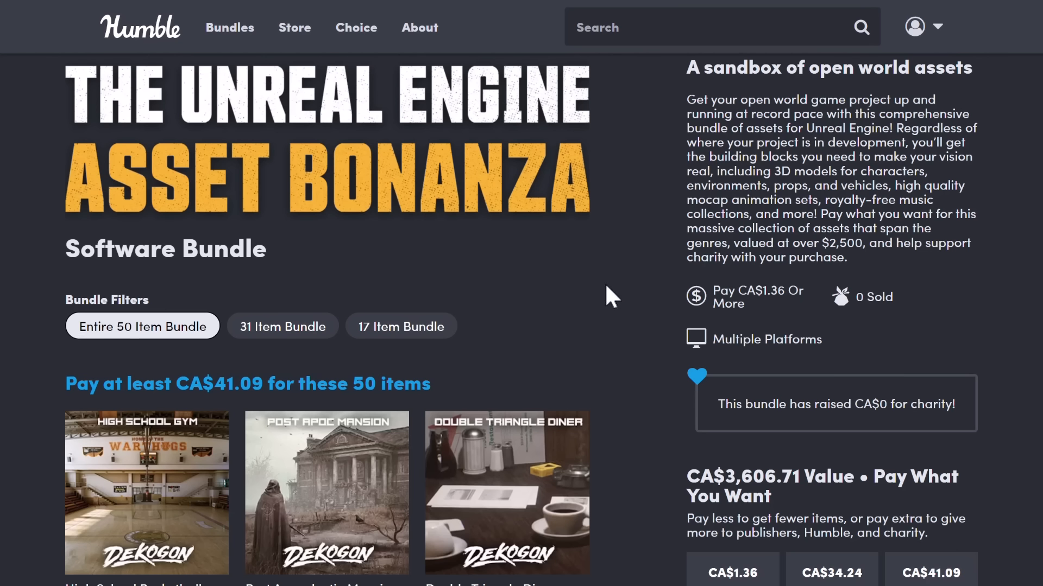
mouse_move(603, 293)
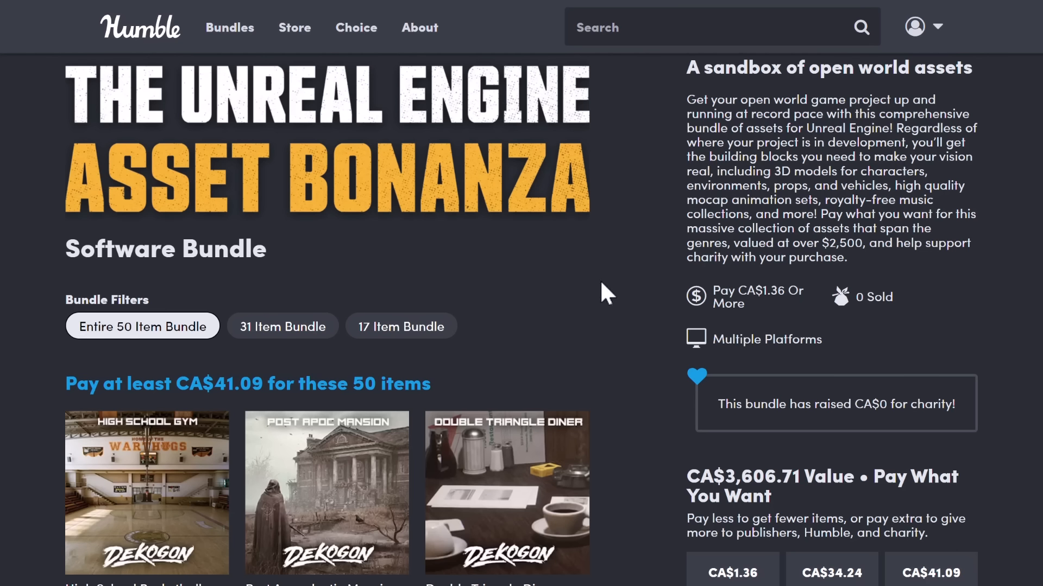
mouse_move(558, 303)
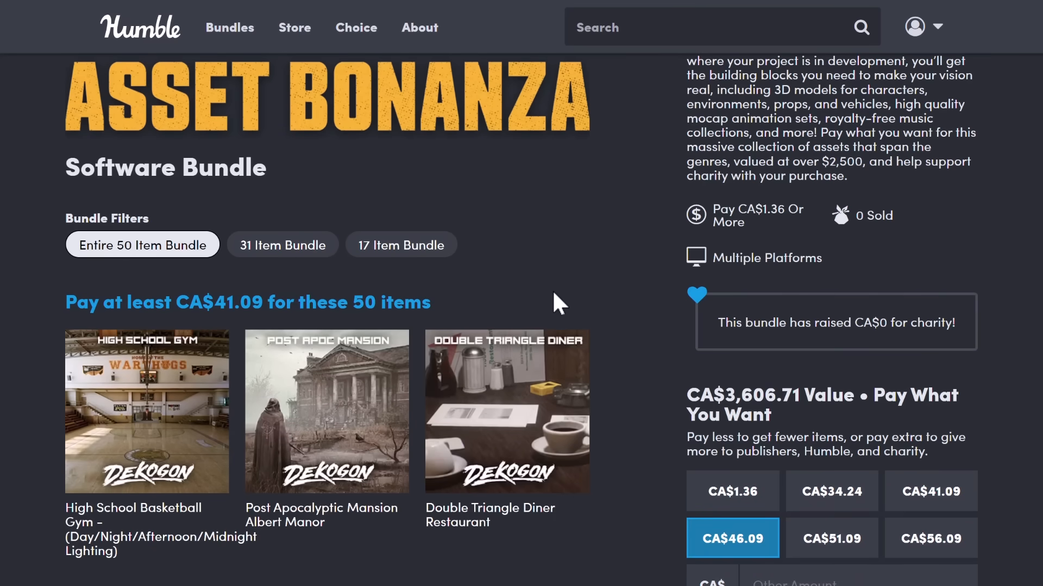
Step: Scroll down through the Humble Bundle page reviewing the listed items
scroll(down, 3)
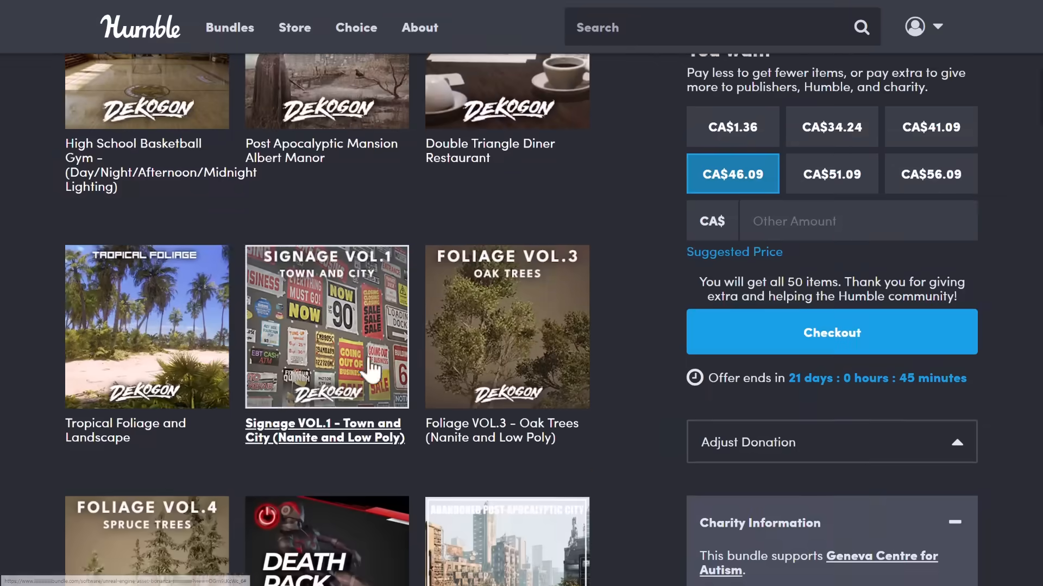
scroll(down, 3)
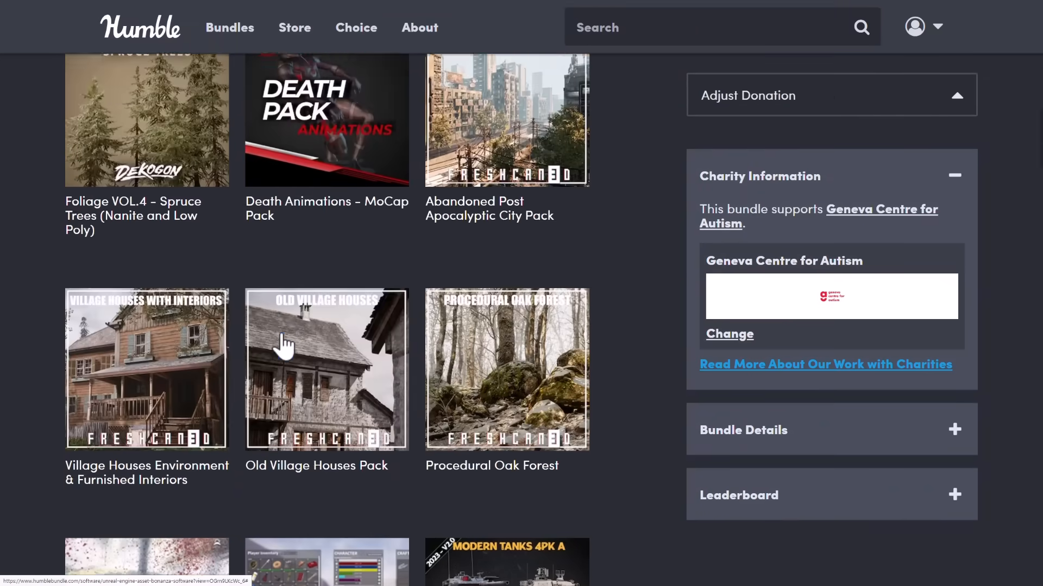
scroll(down, 3)
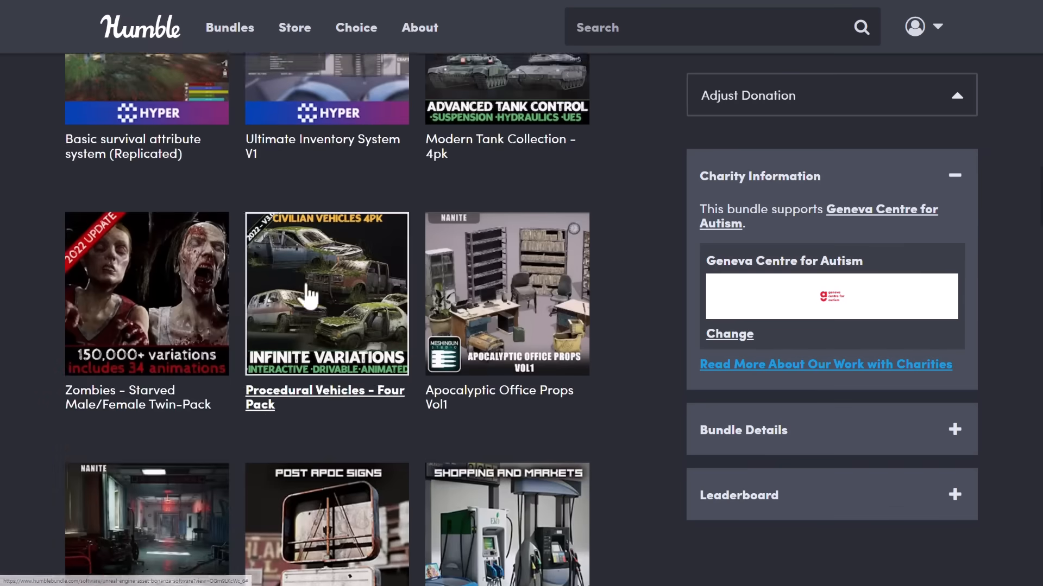
scroll(down, 3)
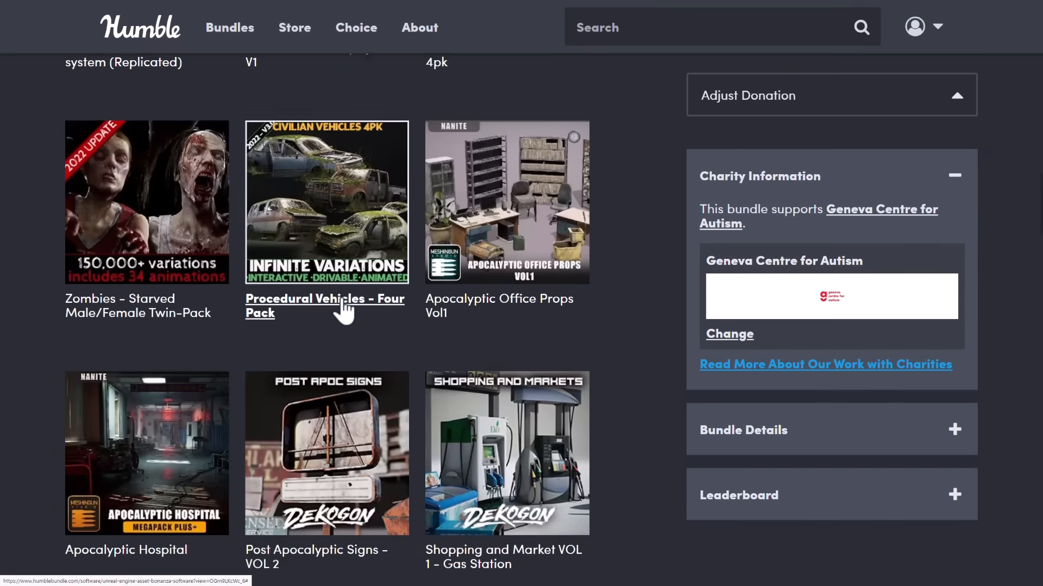
scroll(down, 3)
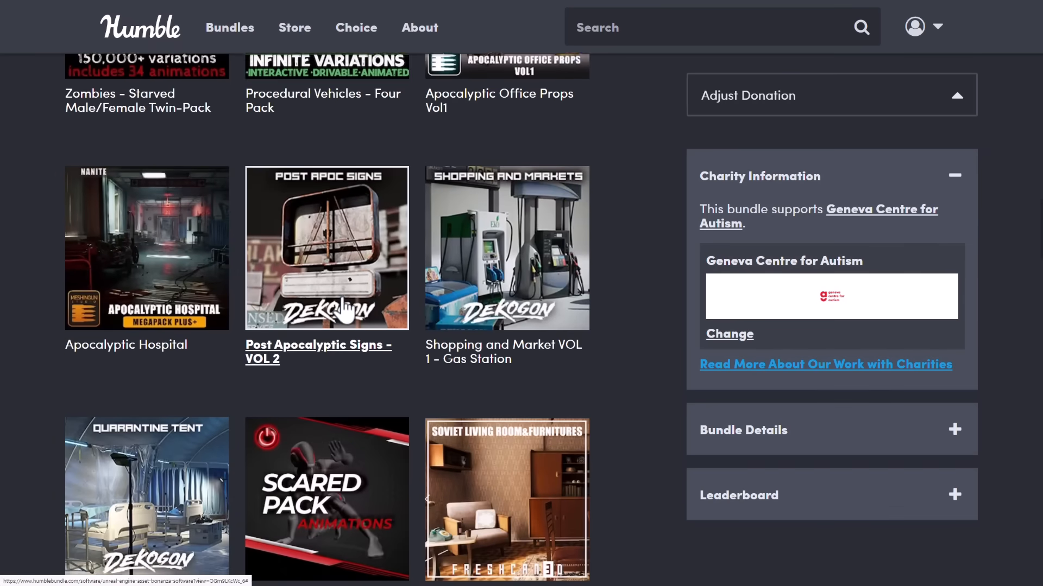
scroll(down, 3)
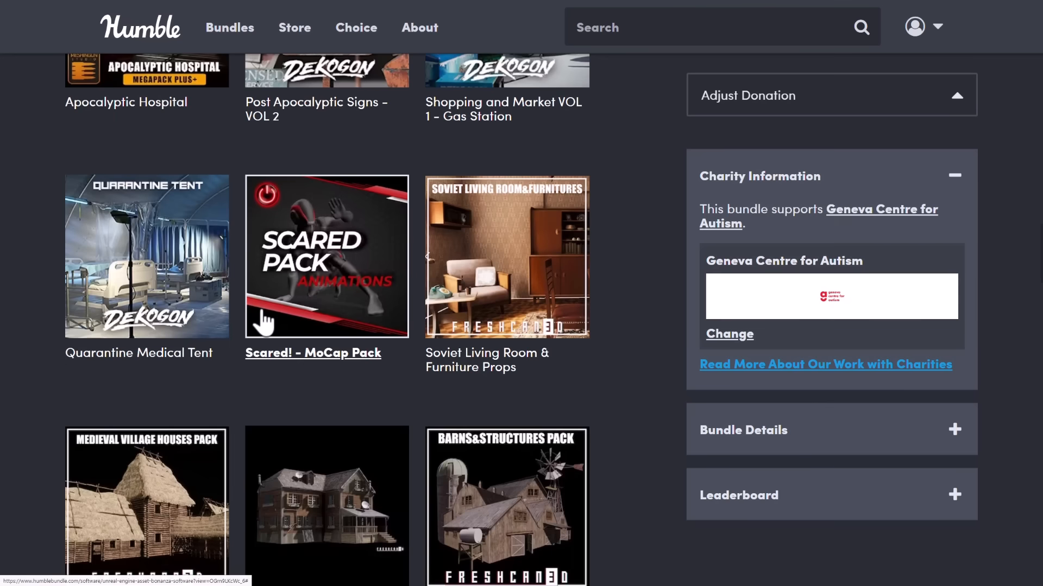
mouse_move(153, 282)
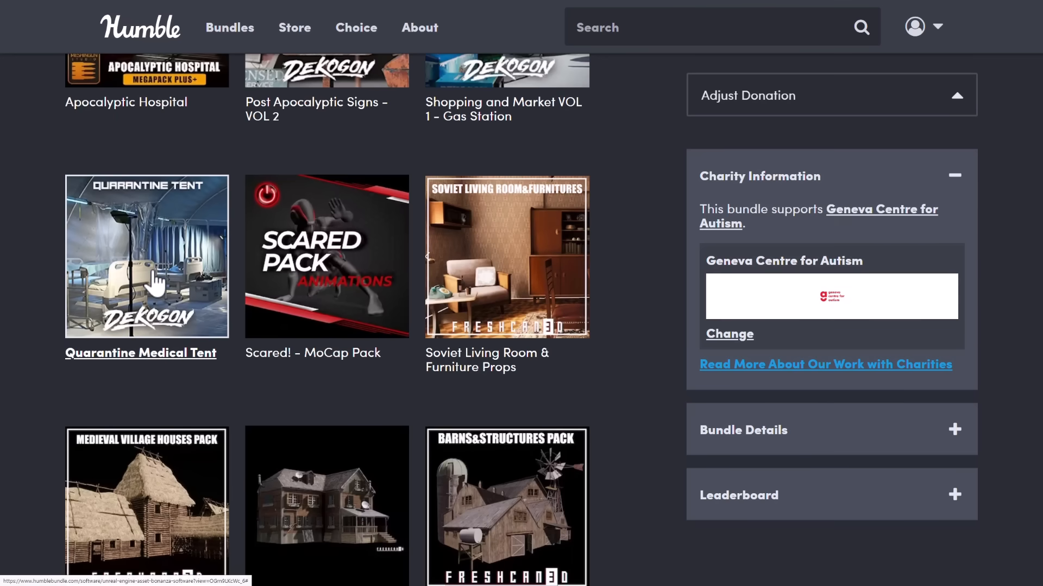
scroll(down, 3)
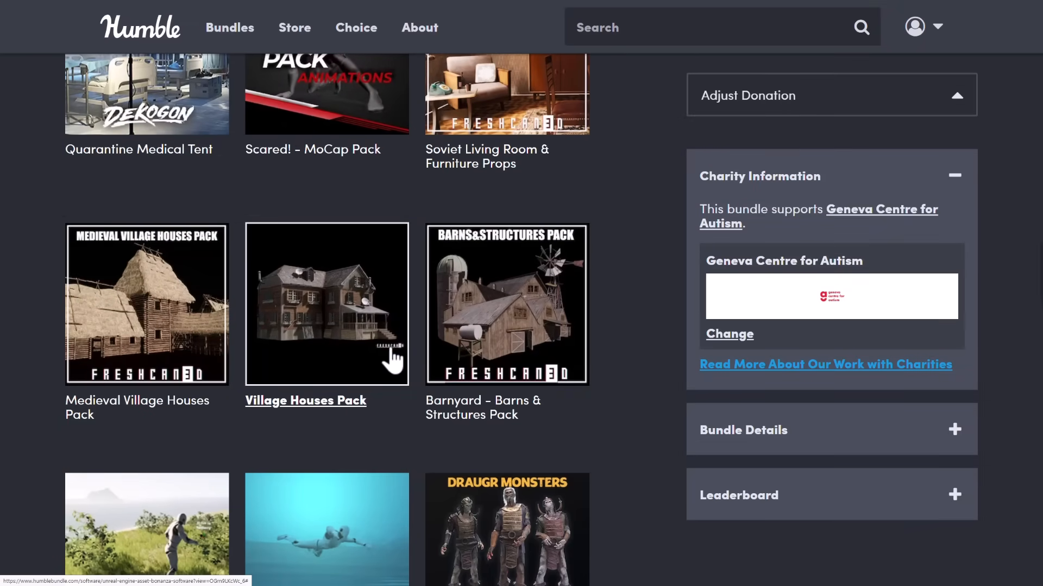
scroll(down, 3)
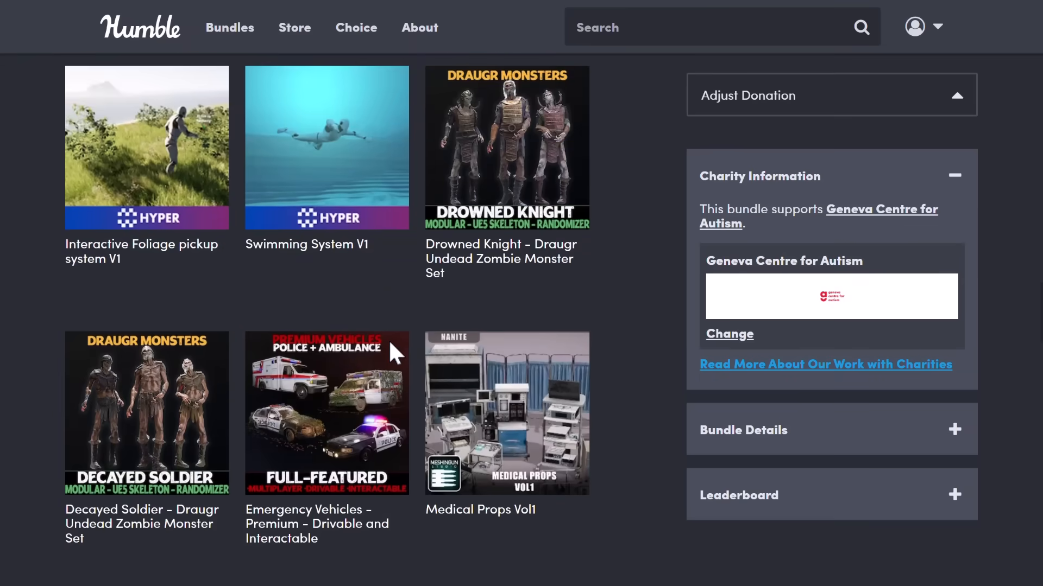
scroll(down, 3)
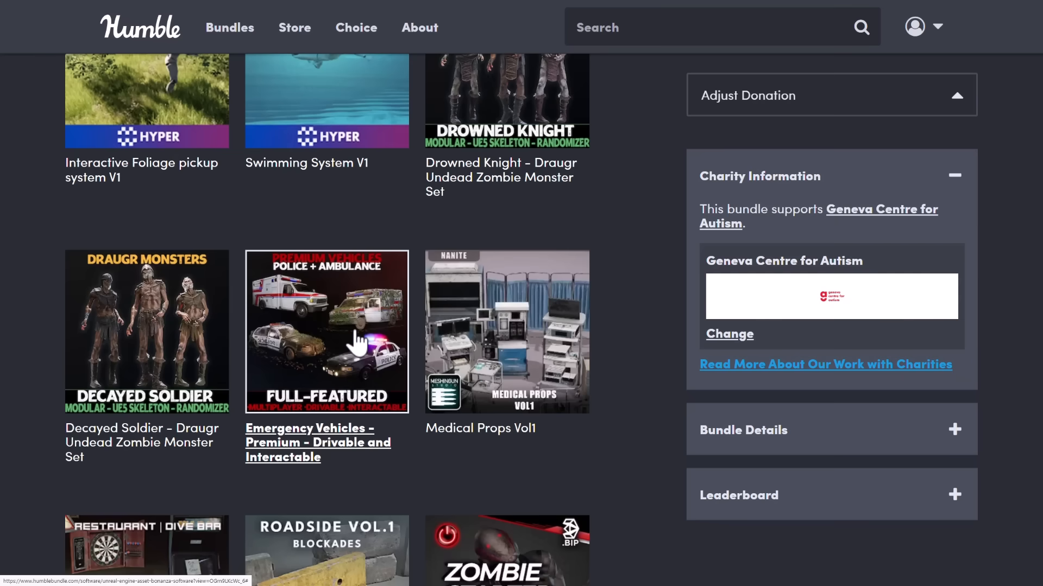
scroll(down, 3)
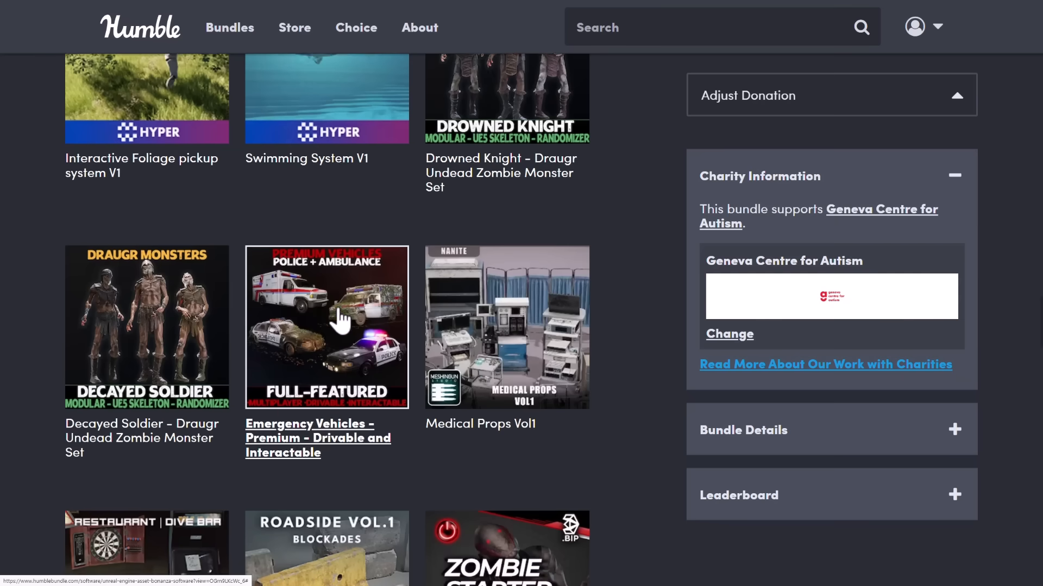
scroll(down, 3)
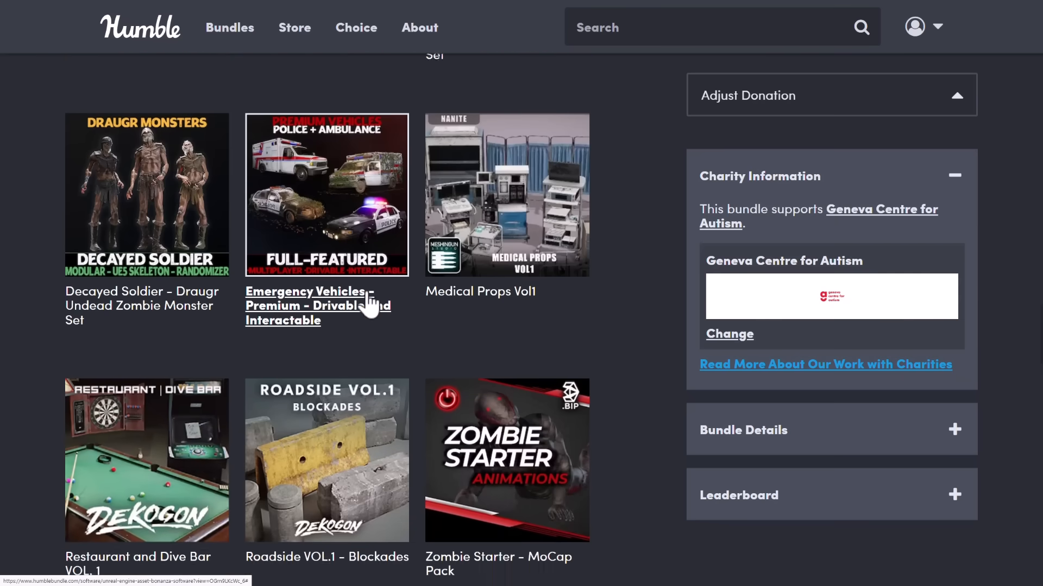
scroll(down, 3)
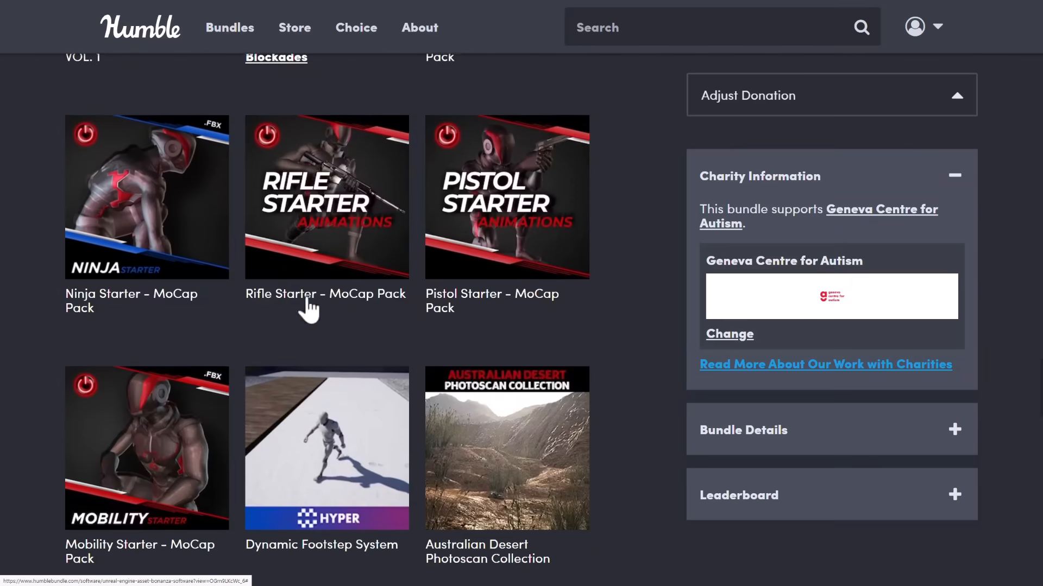
scroll(down, 3)
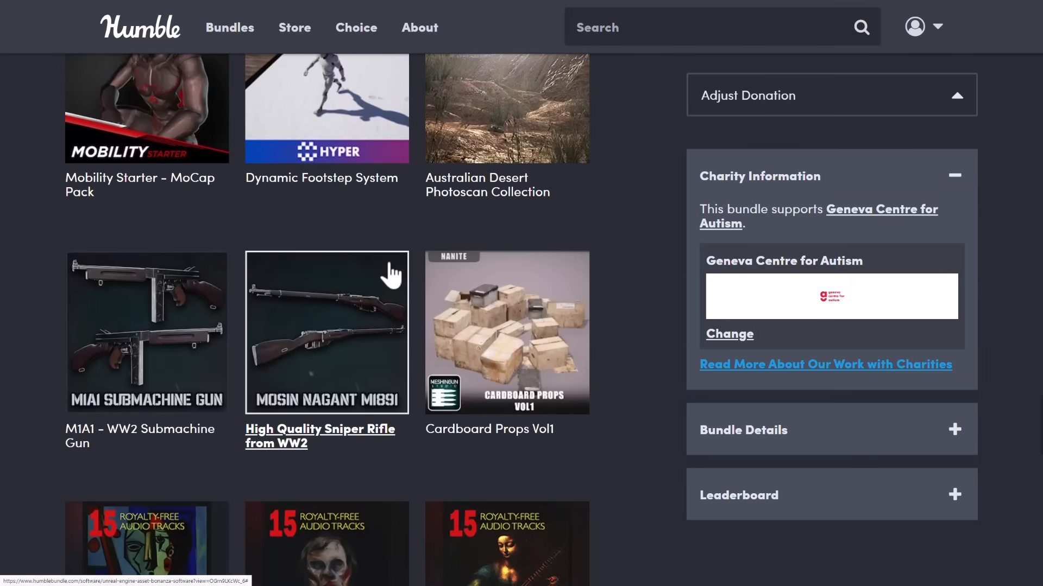
scroll(down, 3)
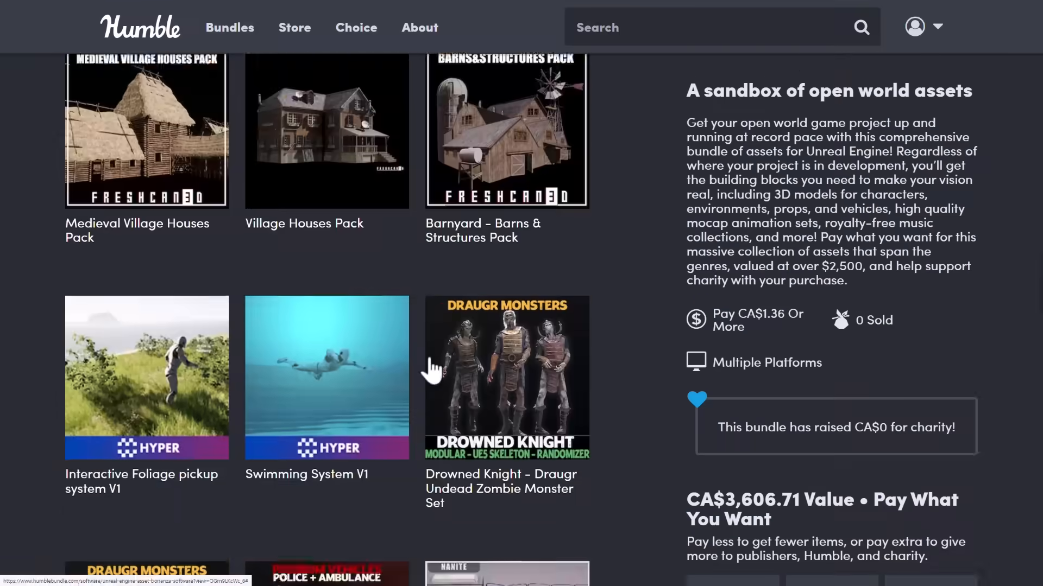
scroll(down, 3)
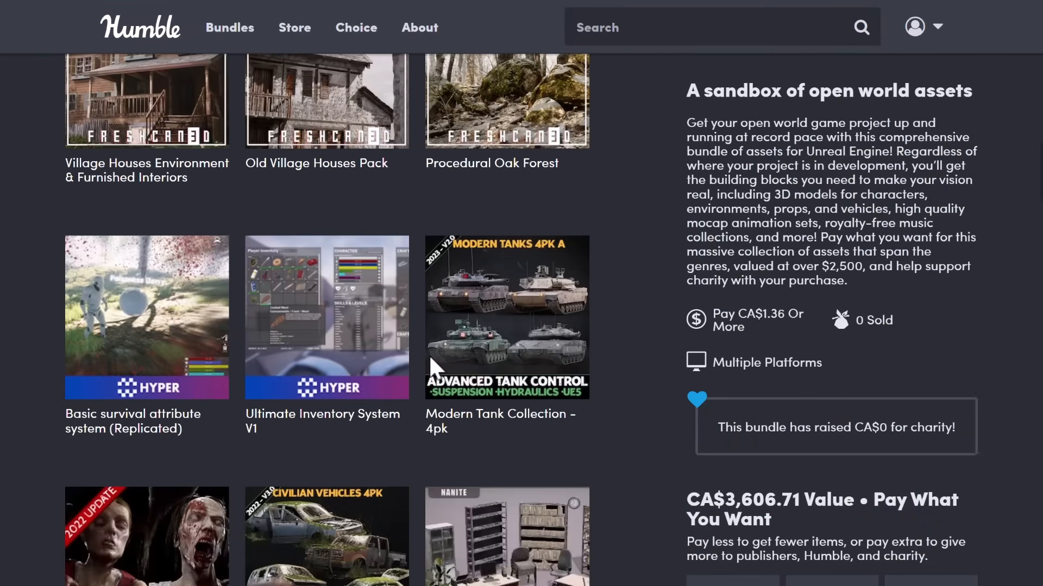
scroll(down, 3)
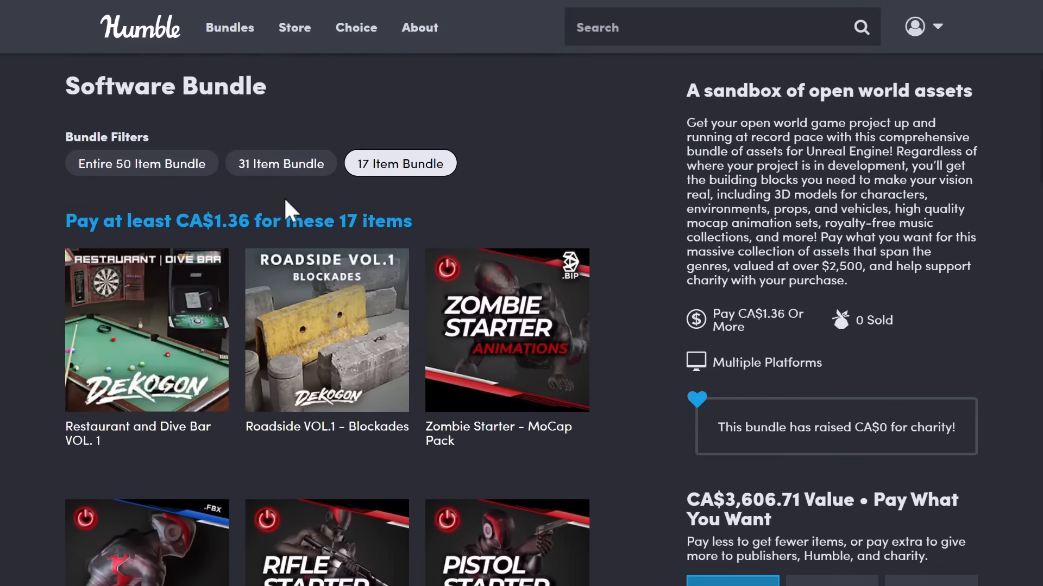
Step: Compare the 31-item bundle tier against the full 50-item bundle on the page
click(281, 163)
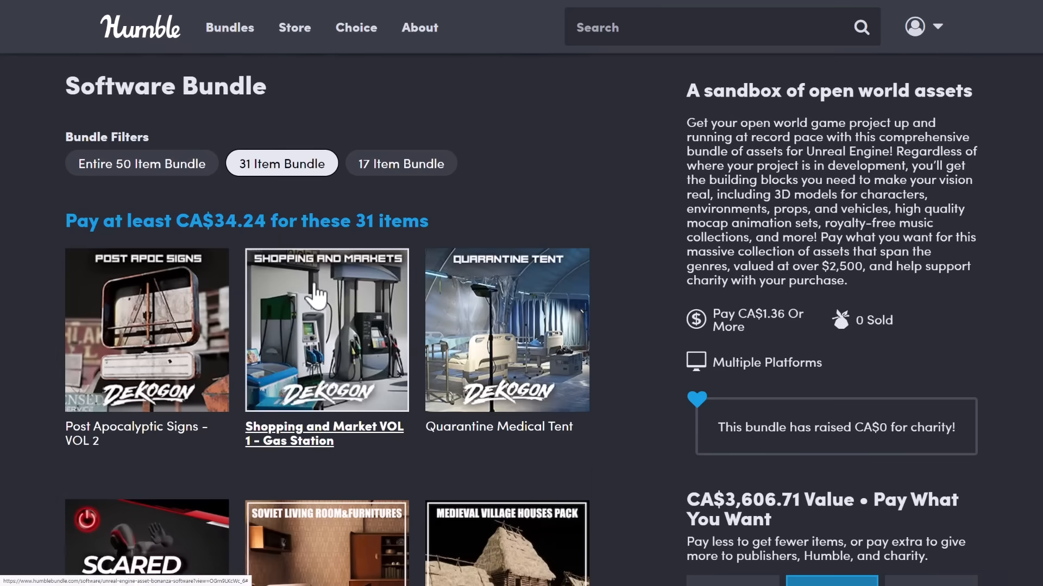
scroll(down, 3)
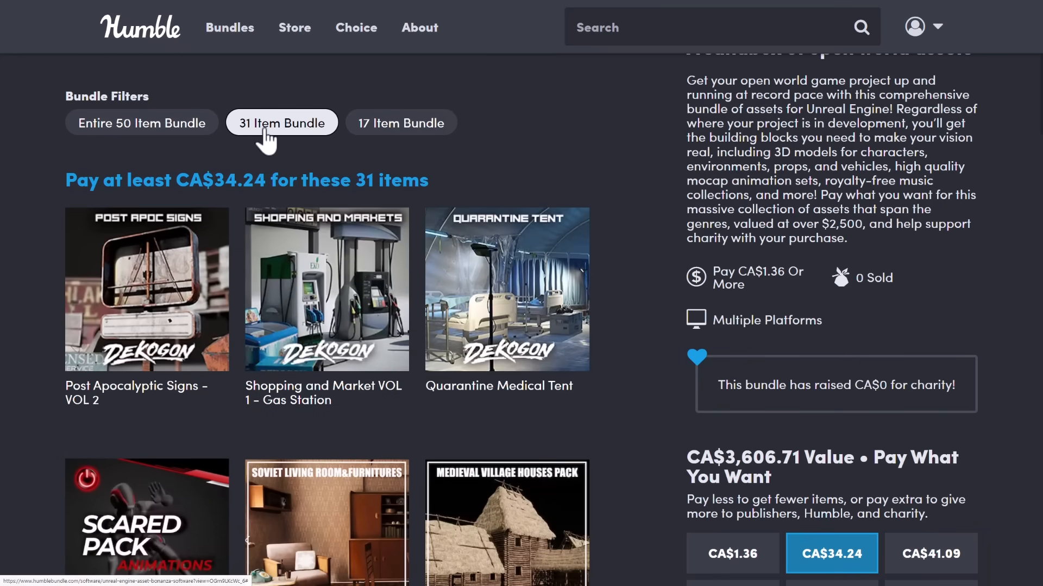
mouse_move(224, 185)
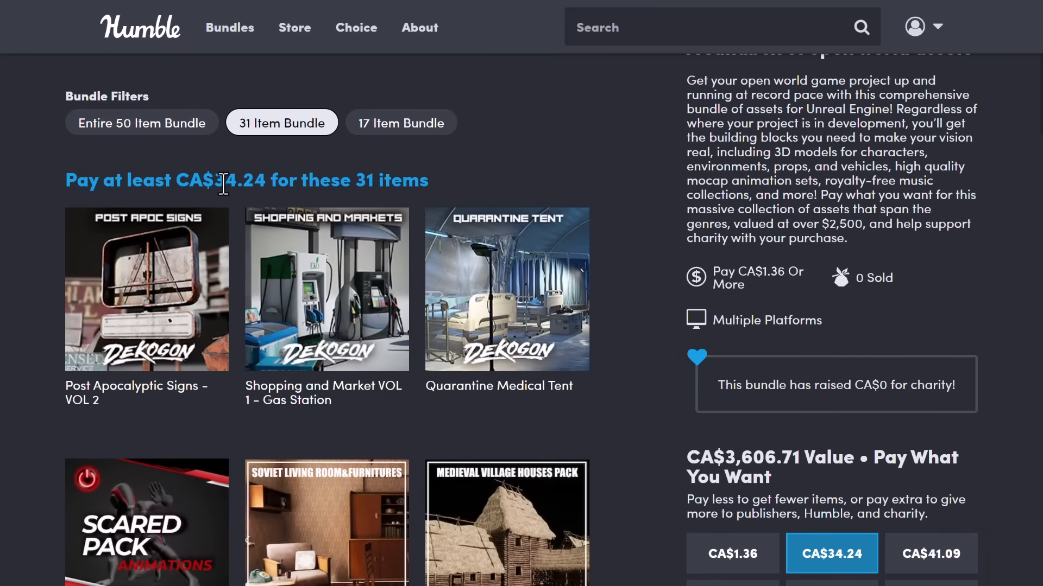
click(141, 123)
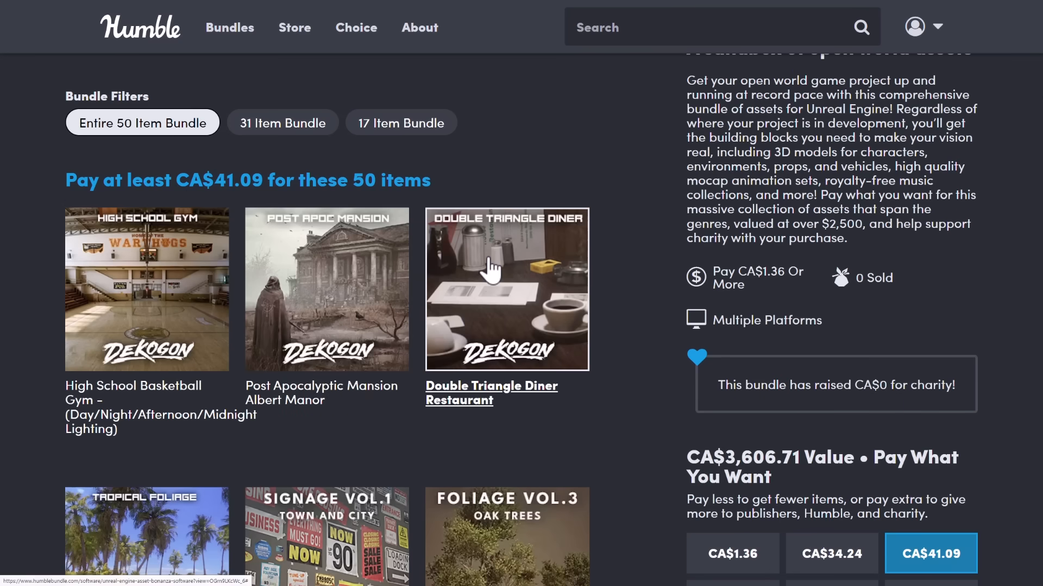
mouse_move(394, 129)
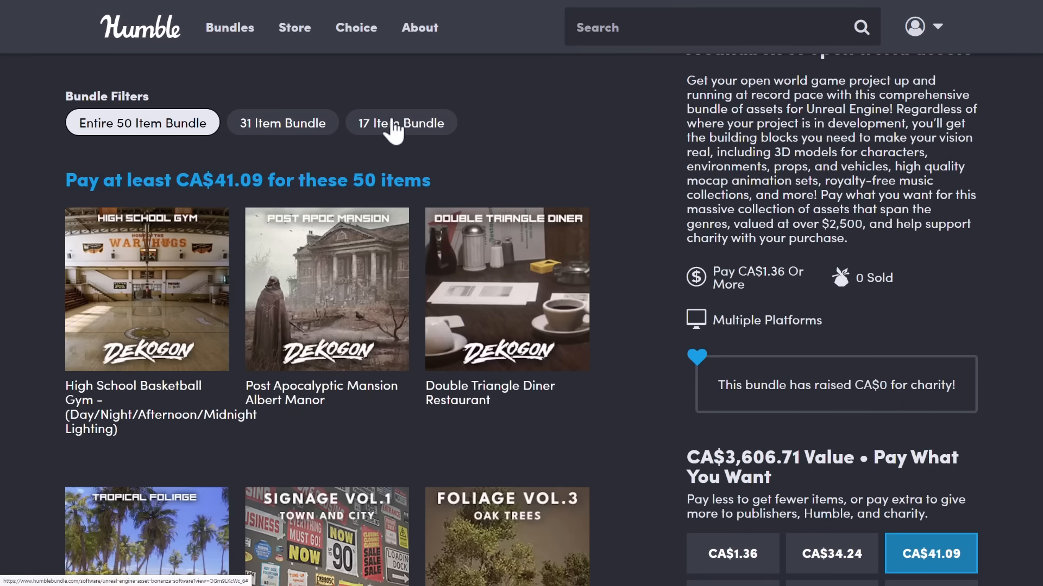
click(399, 122)
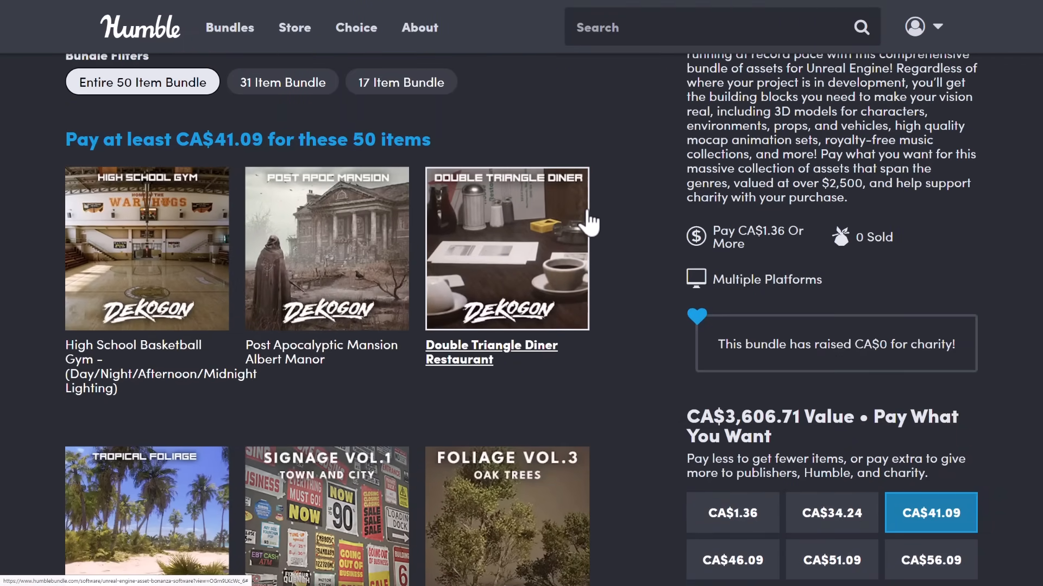
mouse_move(480, 235)
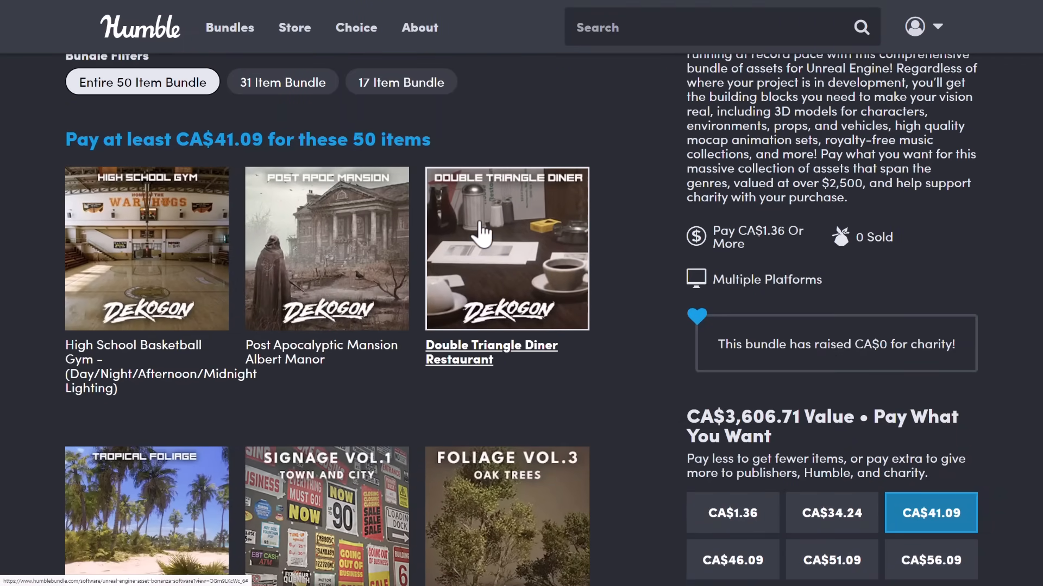
mouse_move(497, 244)
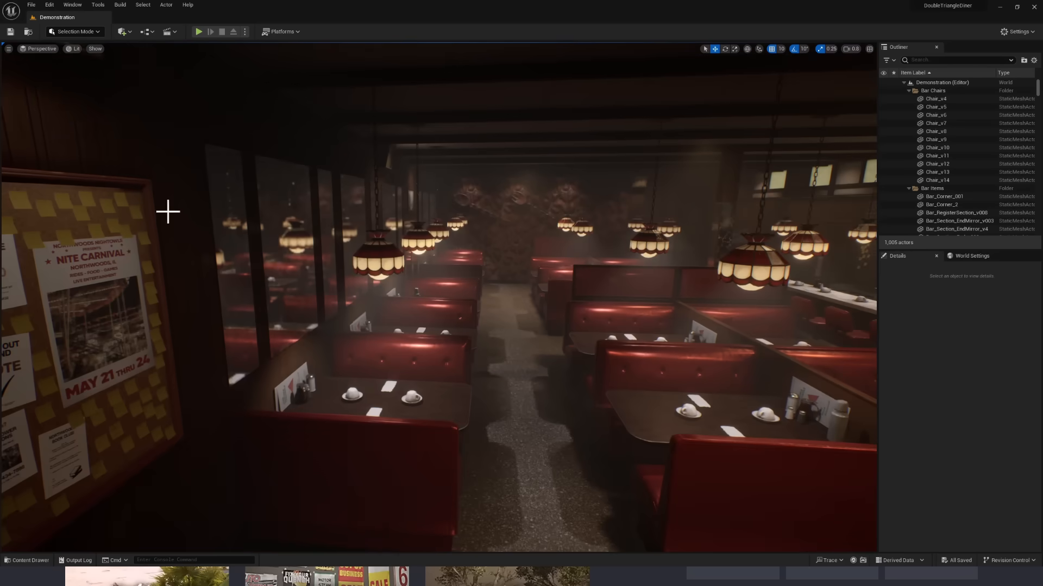
Step: Export everything in the diner level with binary glTF (.glb) as the save type
click(31, 4)
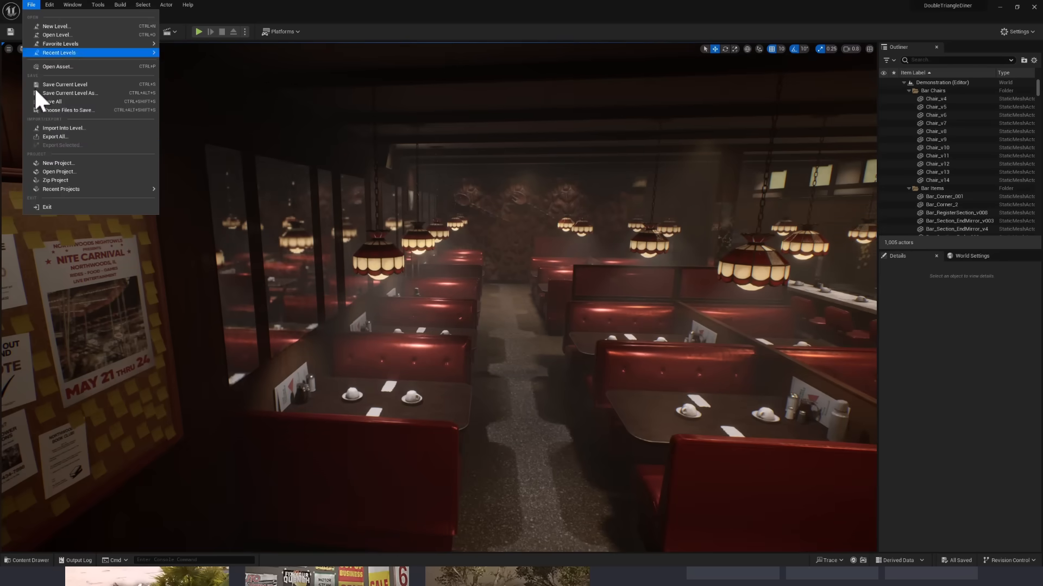
click(55, 137)
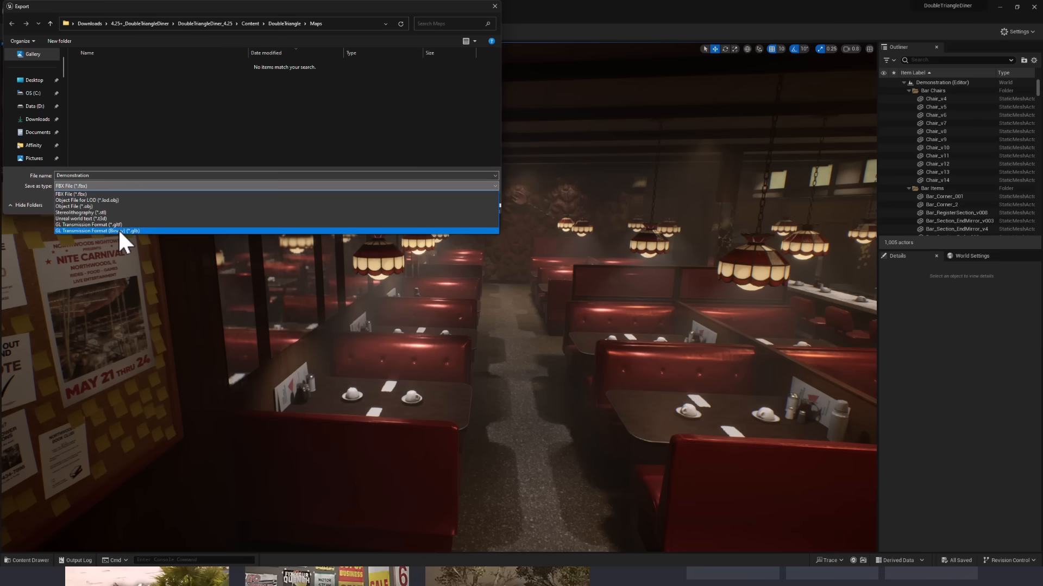
click(97, 231)
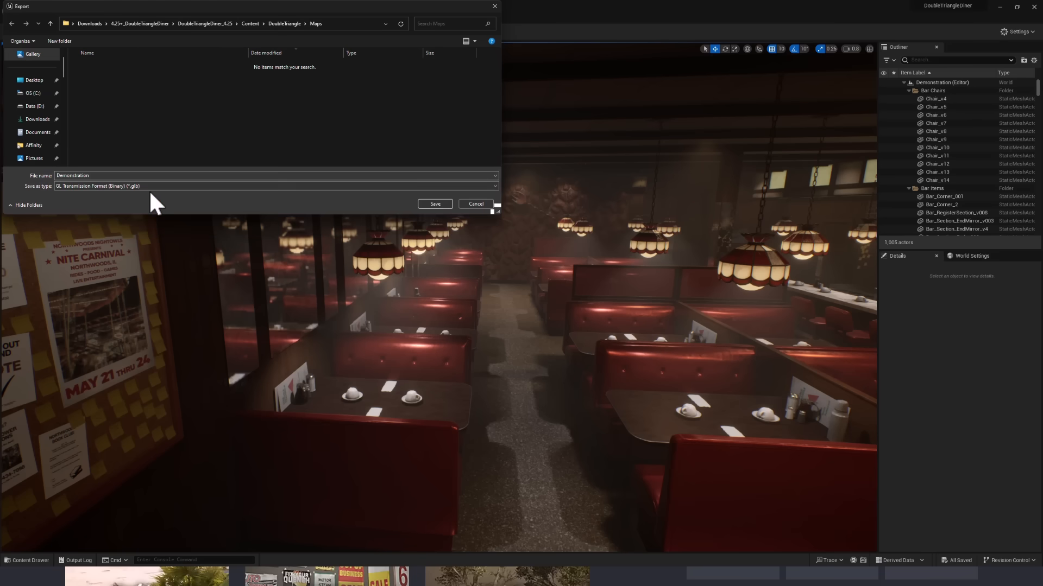
mouse_move(172, 133)
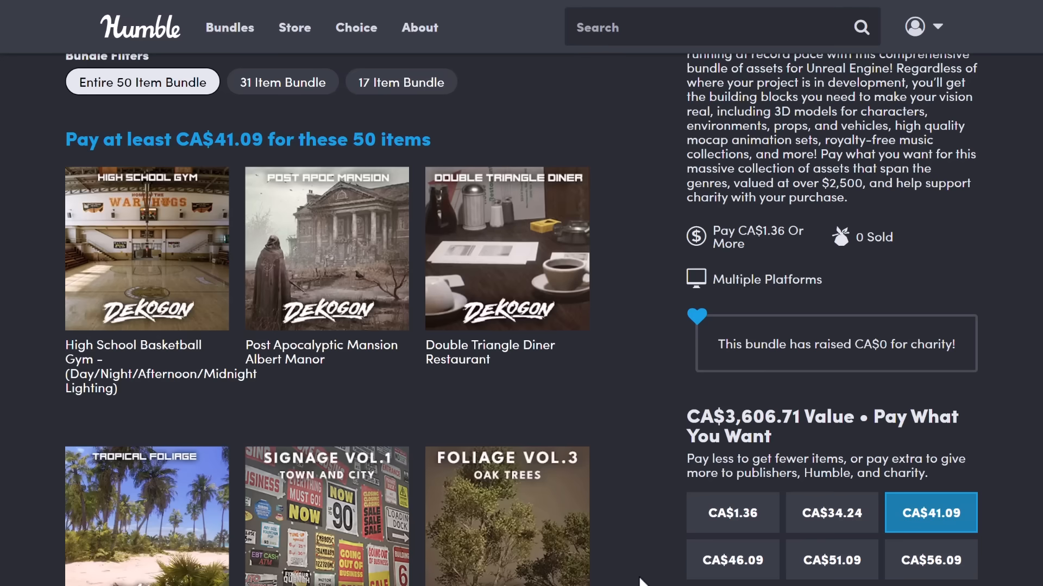
Step: Bring the Blender window forward showing the imported Demonstration.glb diner scene
click(530, 576)
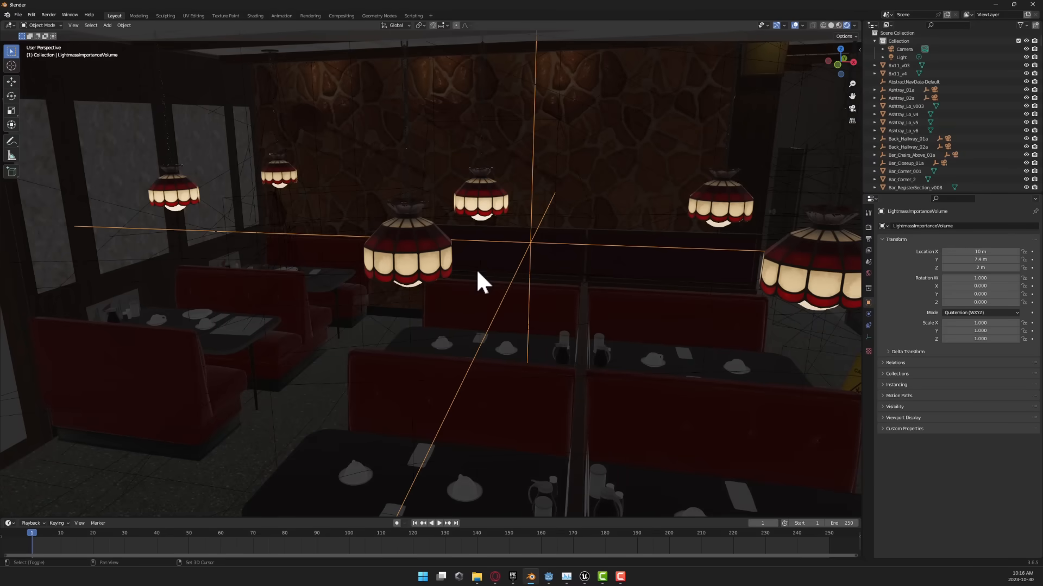
mouse_move(363, 321)
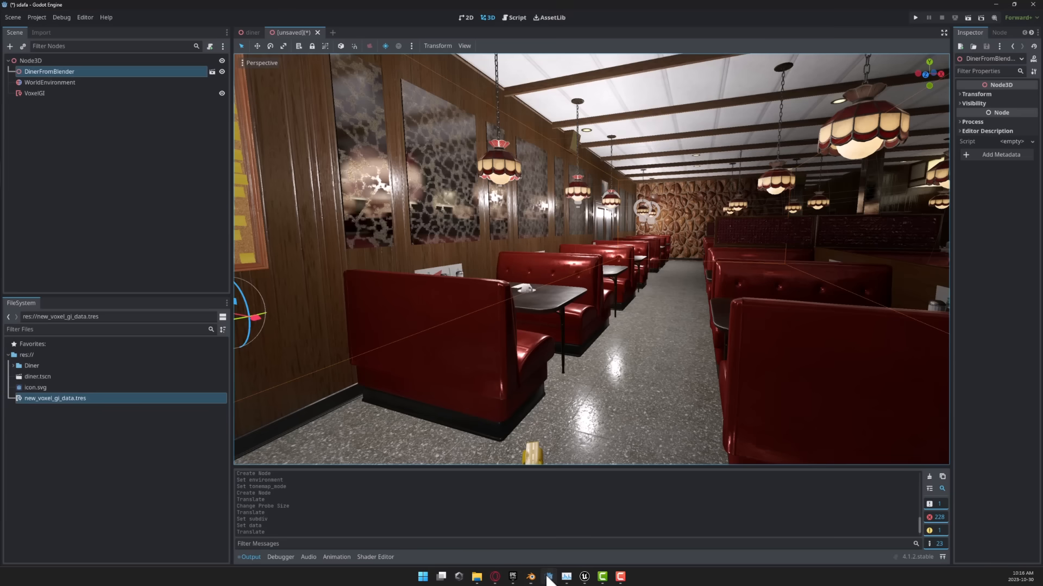
mouse_move(581, 336)
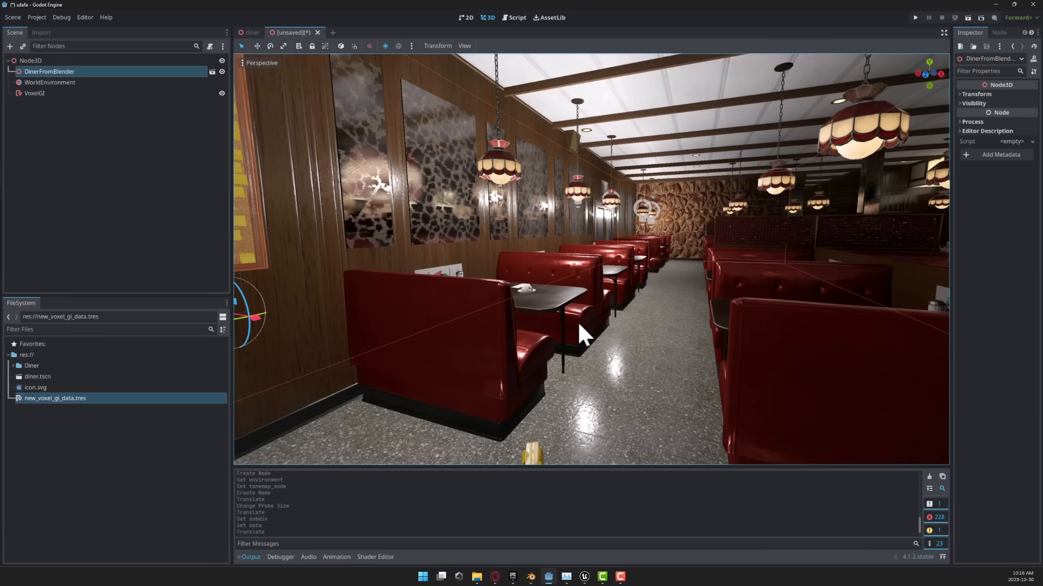
Step: Look around the diner in Godot and add a child node under PointLight_066, searching 'po'
drag(586, 333, 452, 239)
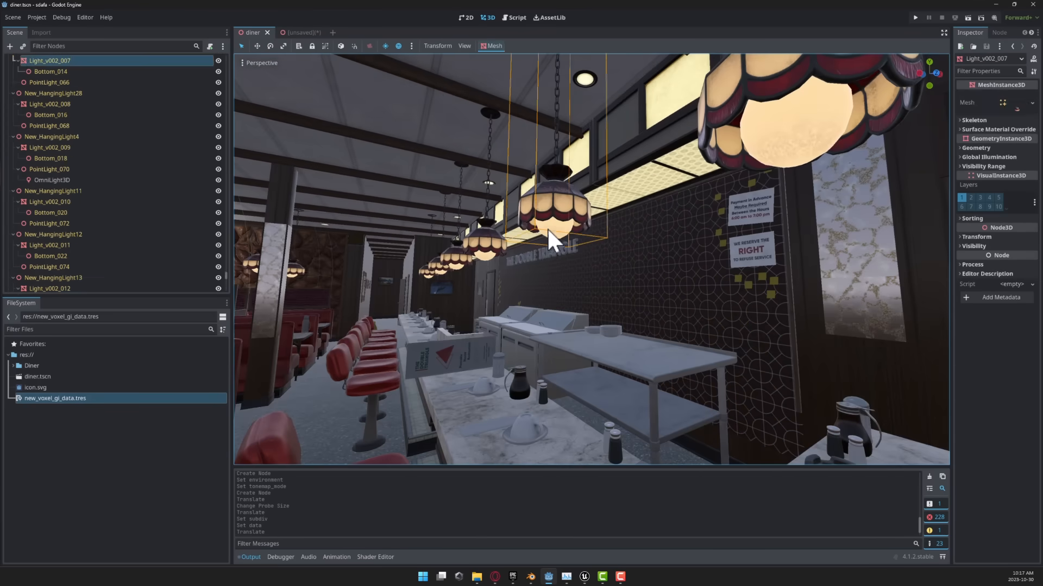
mouse_move(212, 198)
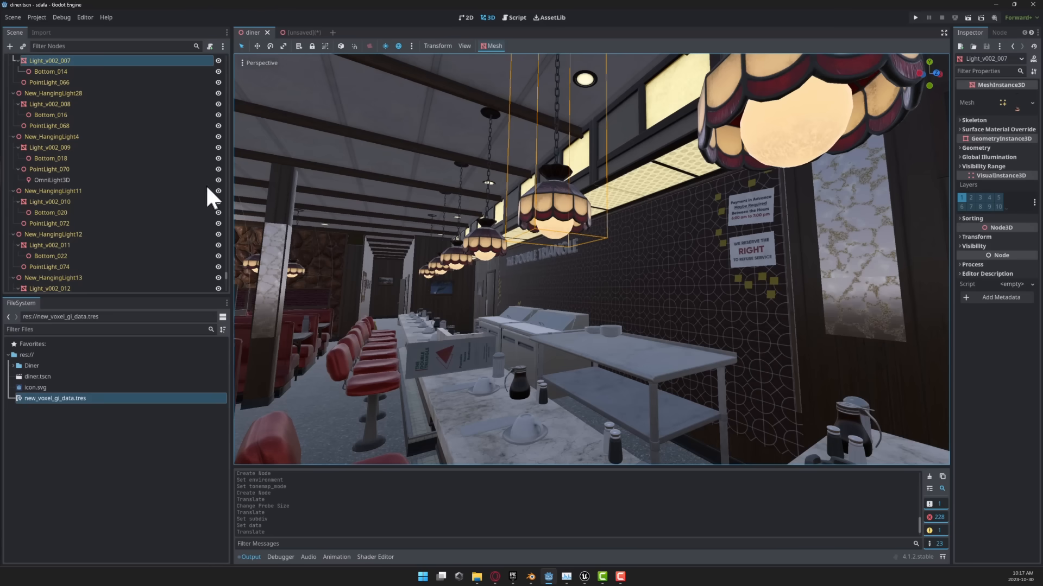
scroll(down, 3)
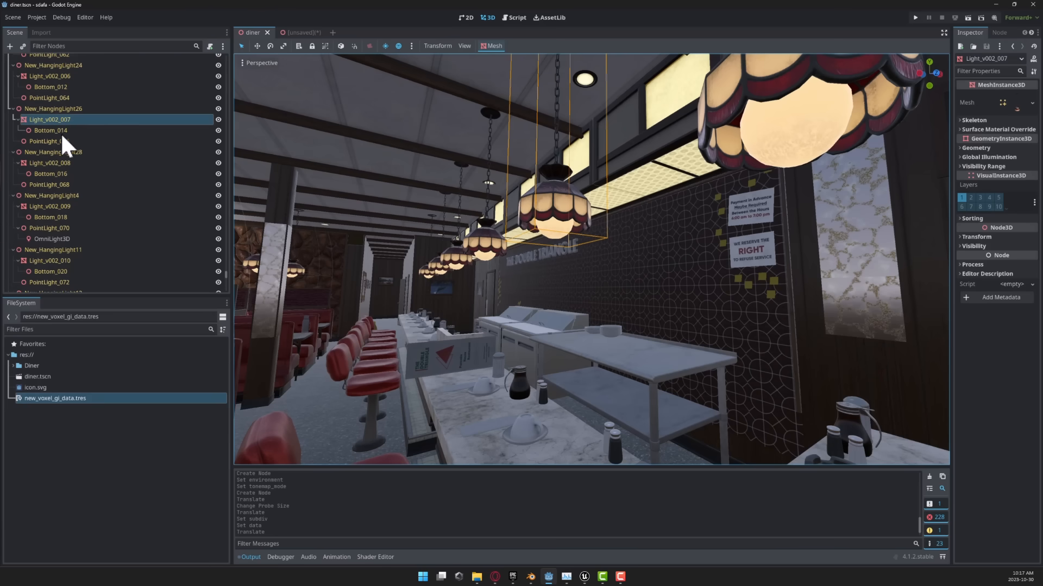
click(49, 141)
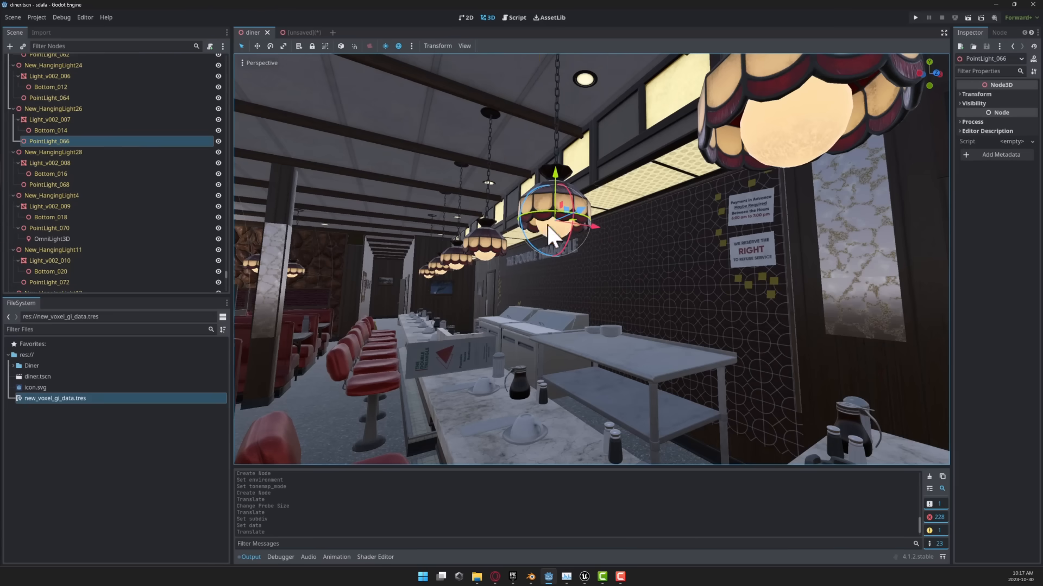
click(10, 46)
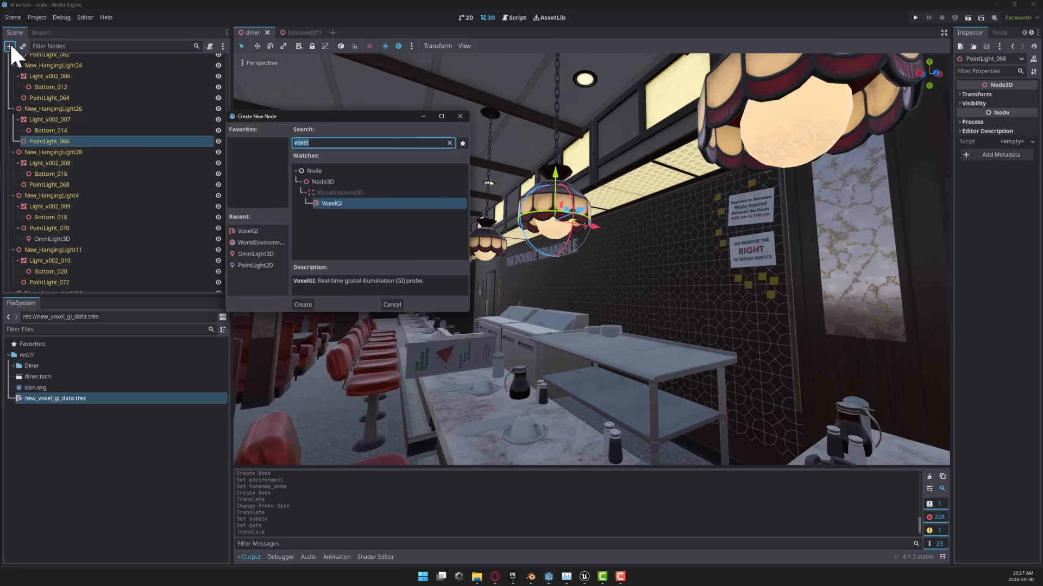
text(po)
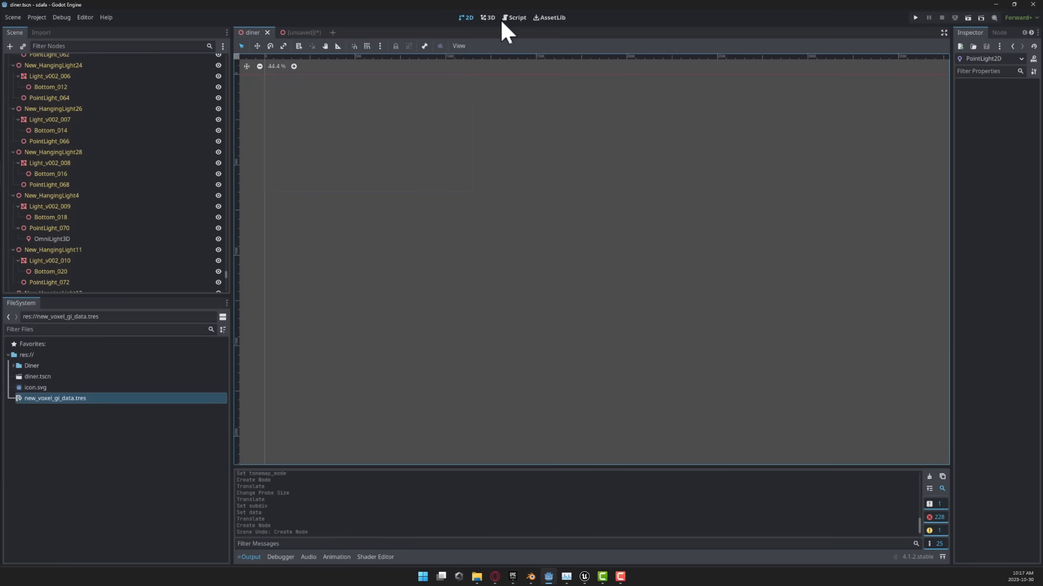
Step: Return to the 3D view, reselect the hanging lamp's light and search 'o' for OmniLight3D
click(490, 17)
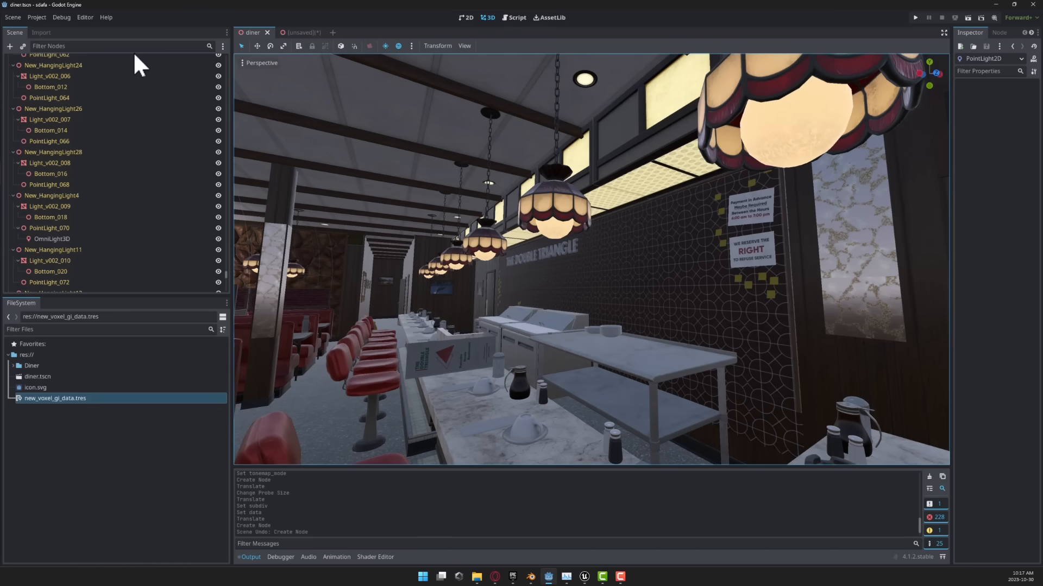
mouse_move(495, 238)
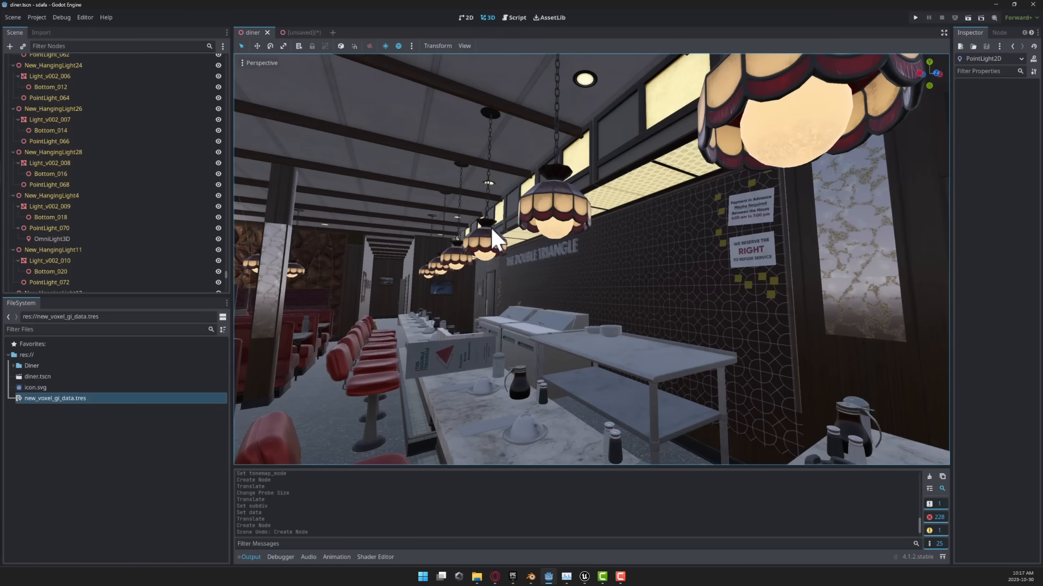
click(49, 119)
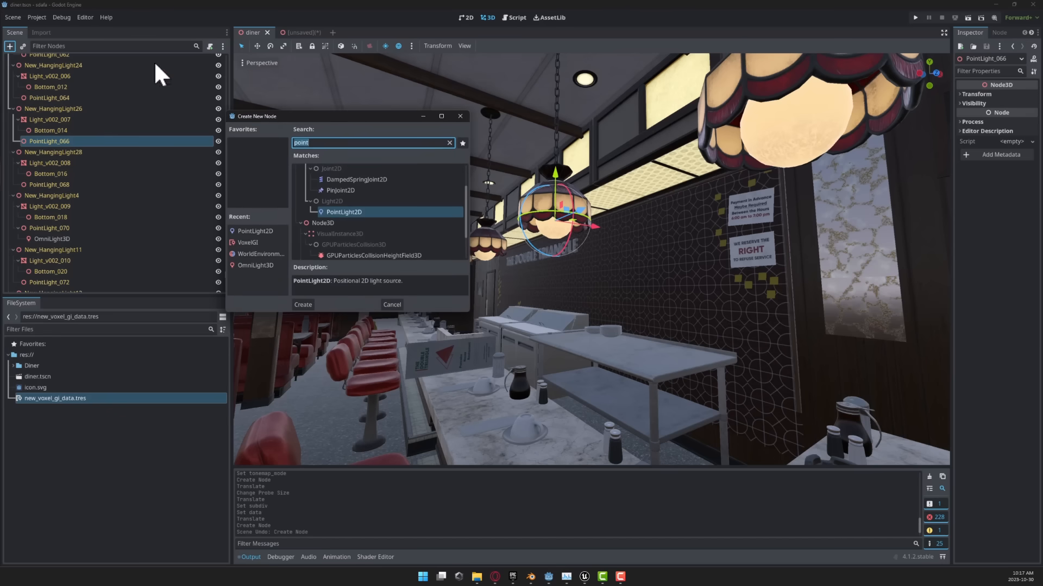
text(o)
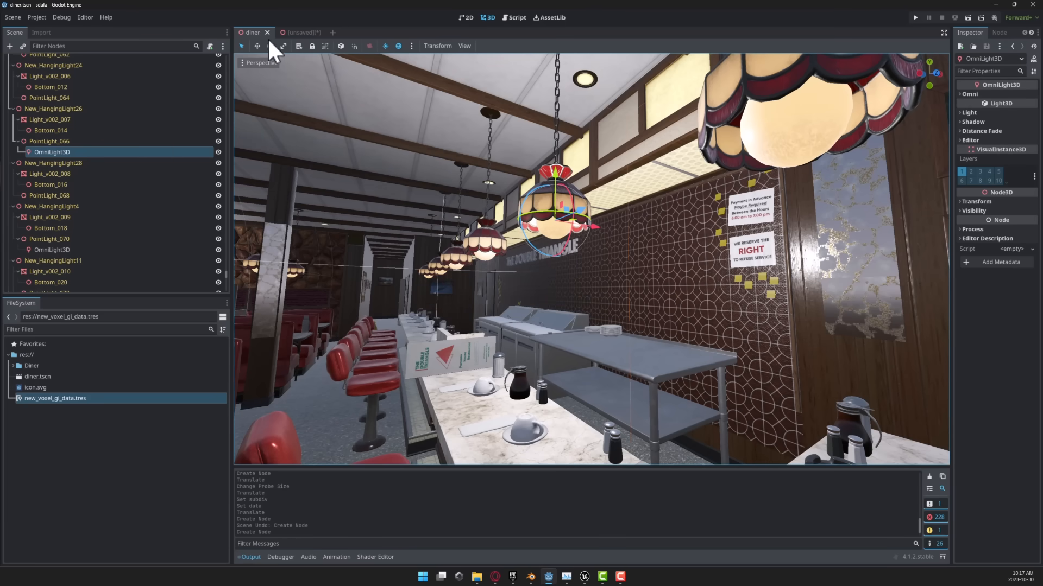
click(292, 32)
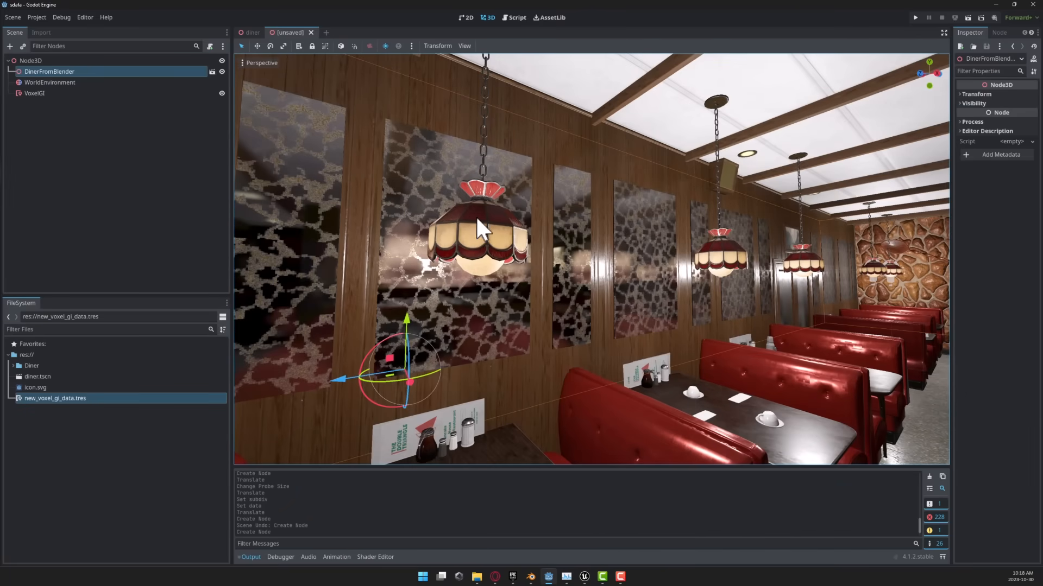
mouse_move(600, 326)
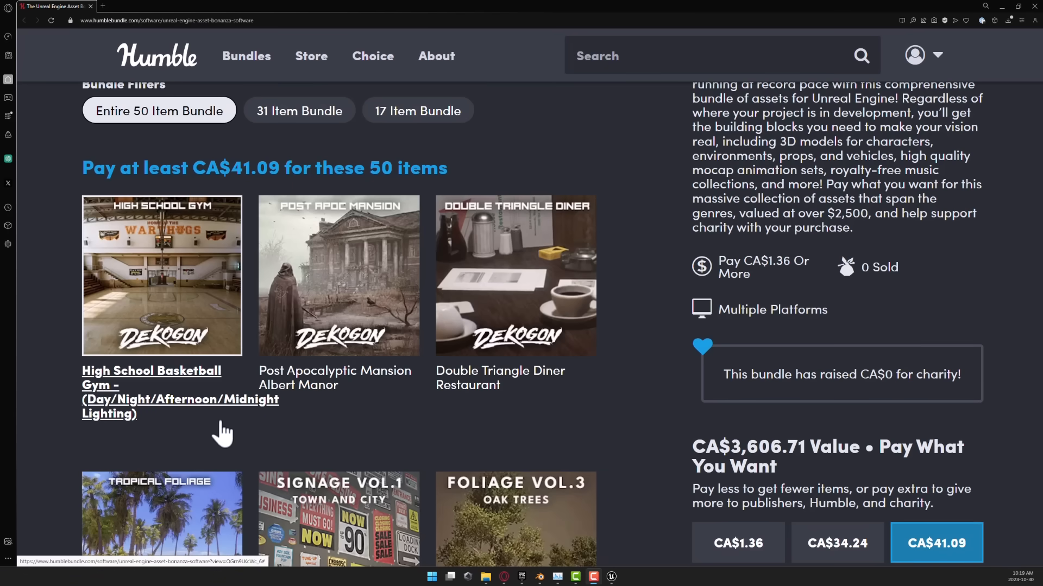
mouse_move(144, 306)
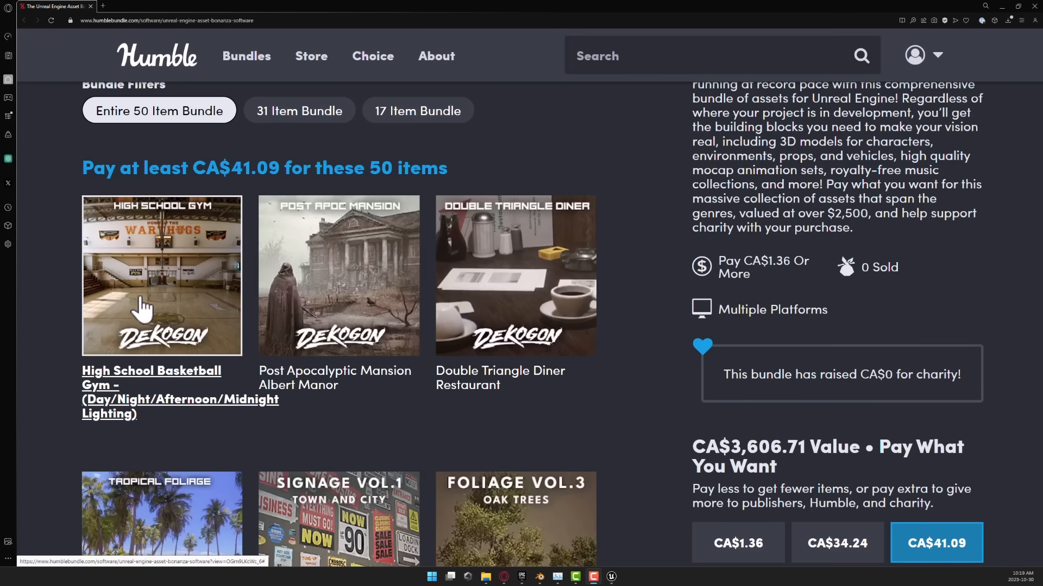
mouse_move(152, 405)
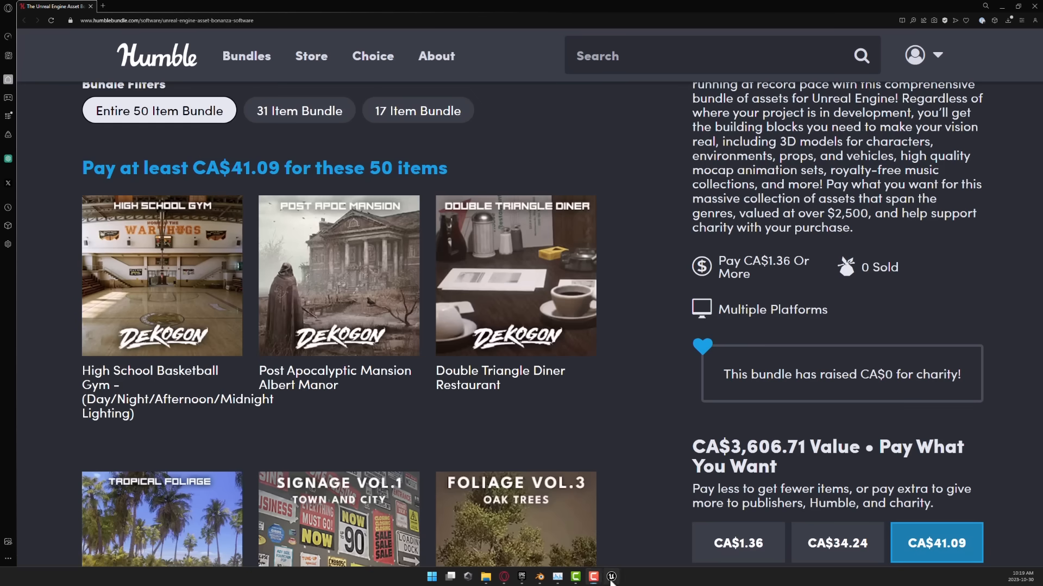
Step: Switch to Unreal and open the Overview level from the DekogonGym Maps folder
click(609, 577)
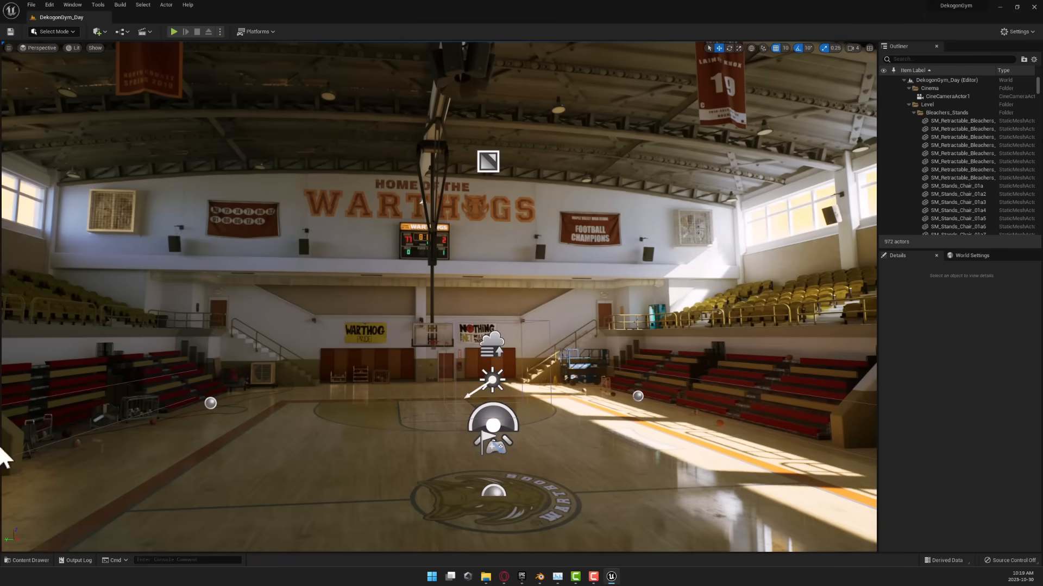
click(26, 560)
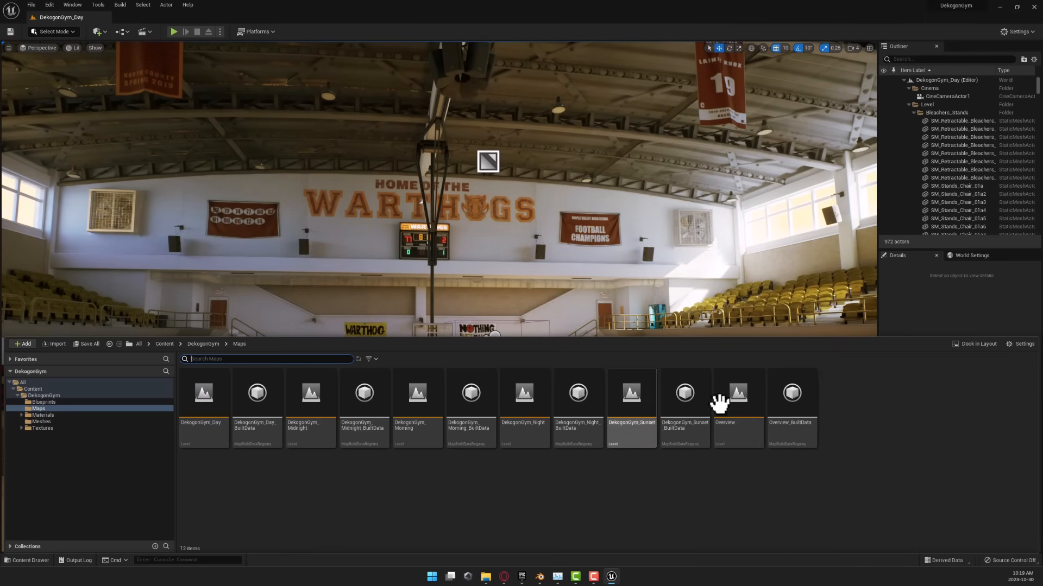
click(737, 393)
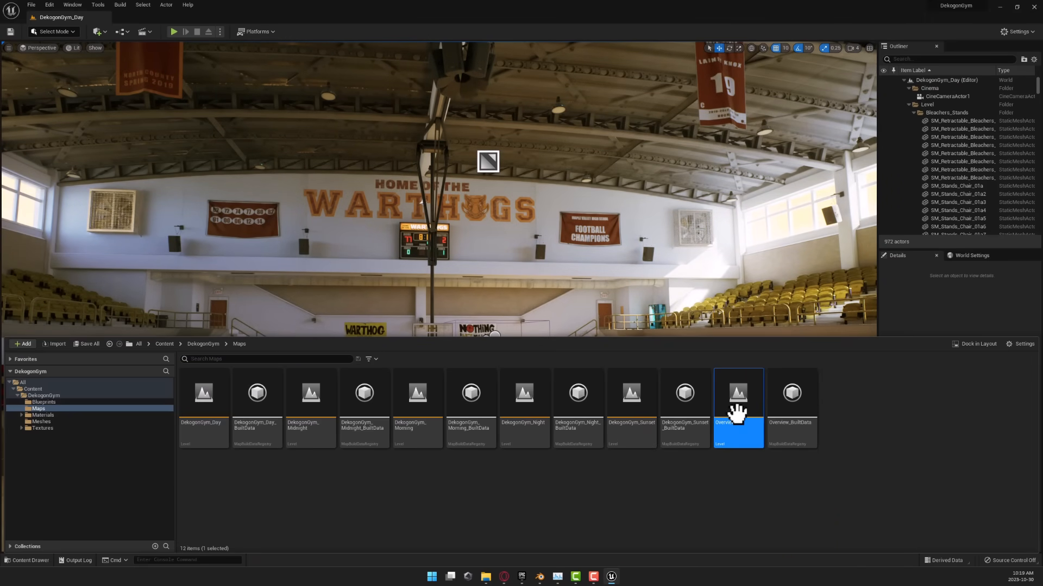
double_click(737, 392)
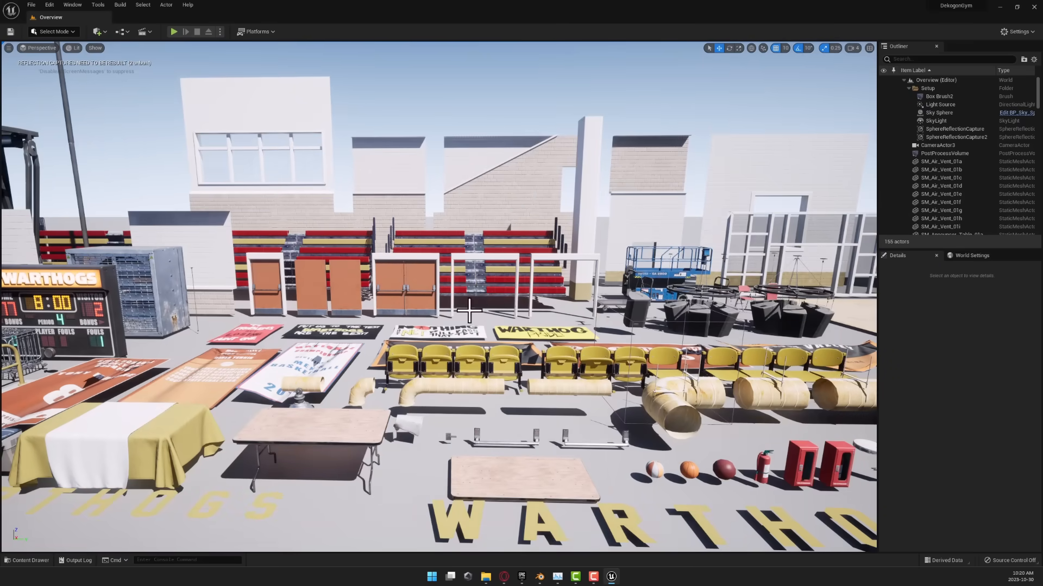
mouse_move(511, 369)
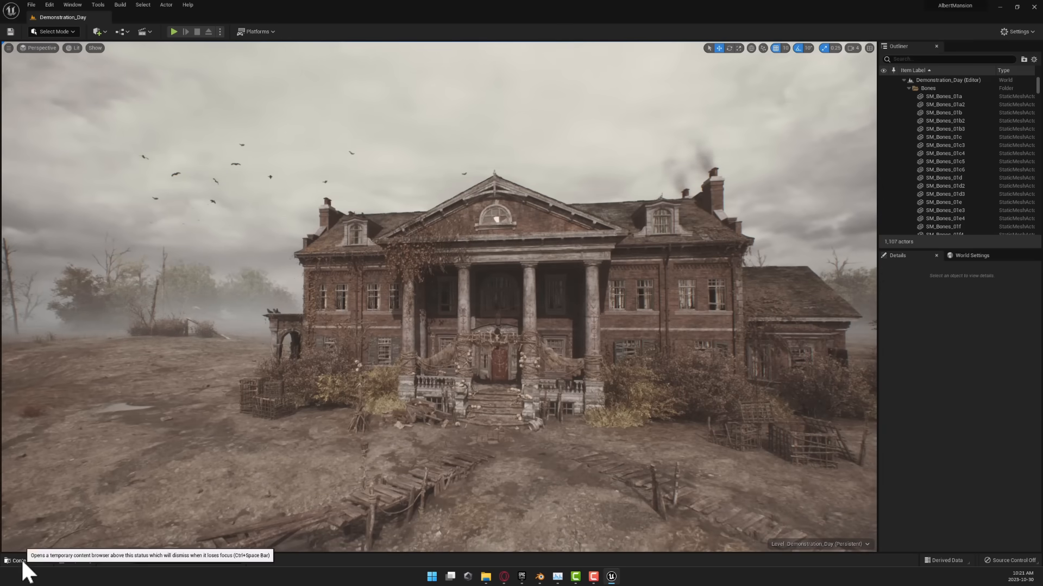
Step: Open the Demonstration_Night mansion level from the Content Browser's Map folder
click(18, 560)
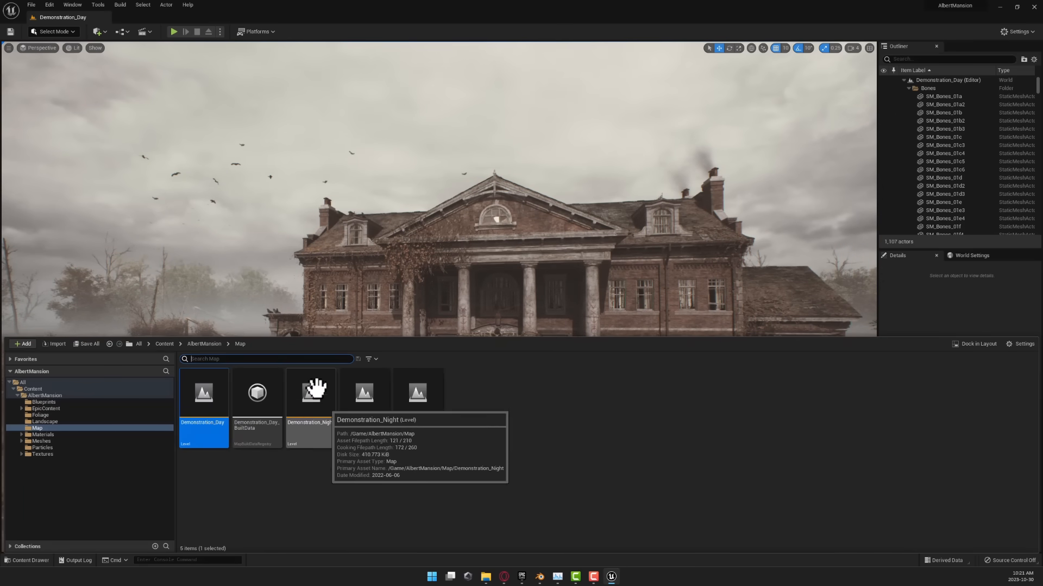
double_click(309, 393)
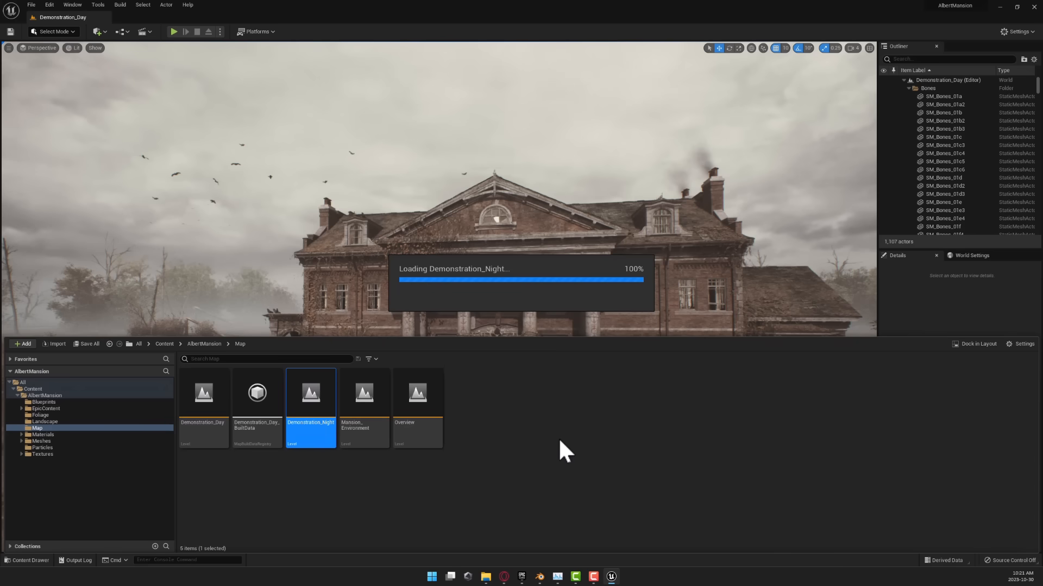
mouse_move(551, 352)
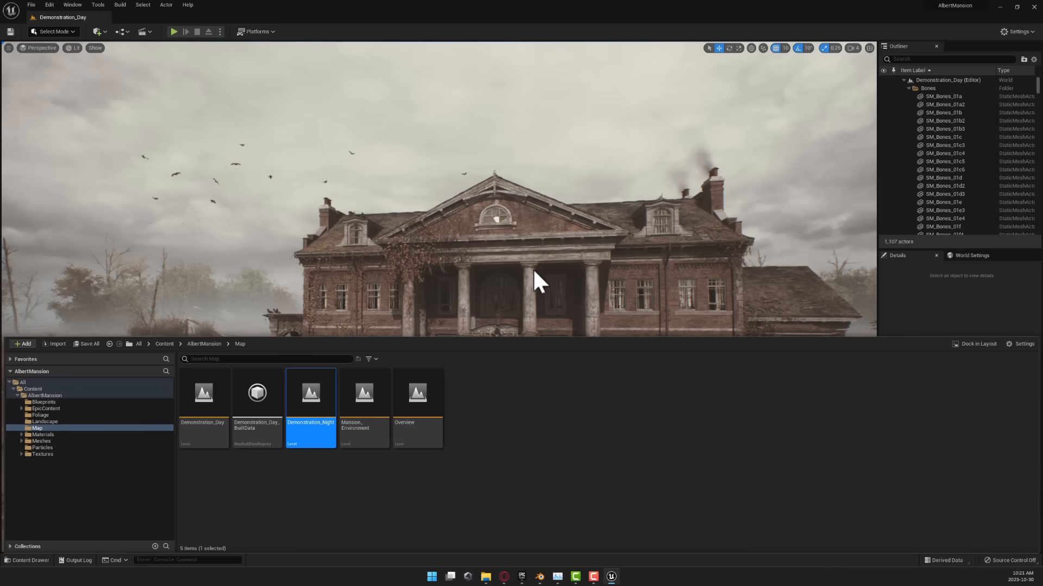
double_click(310, 393)
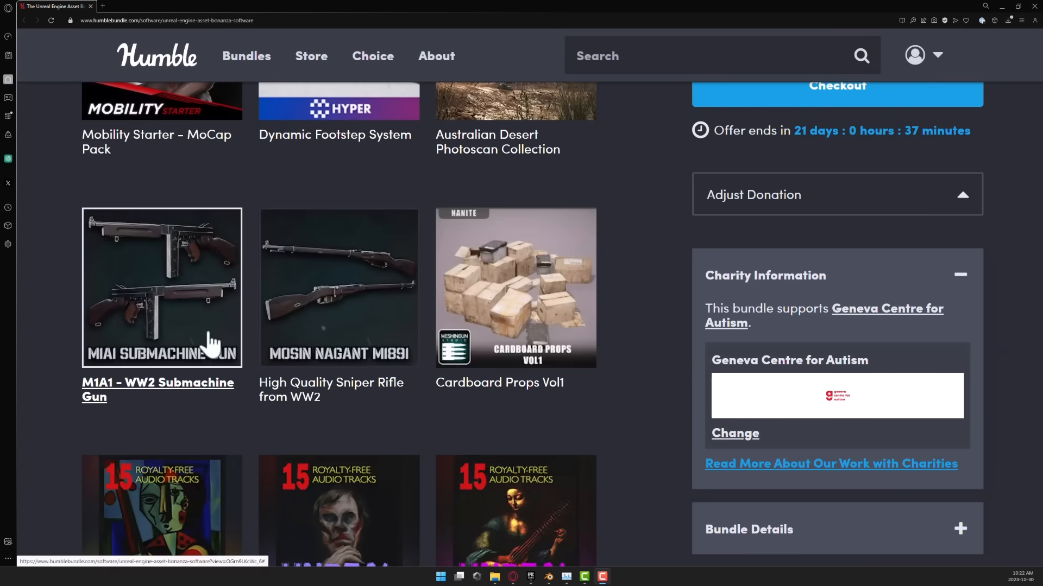
mouse_move(129, 236)
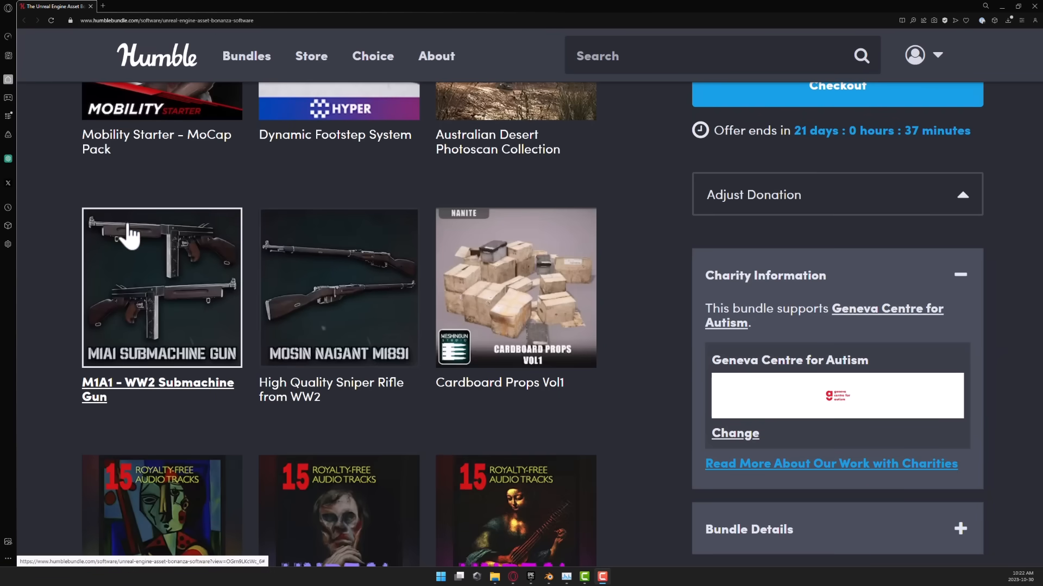
mouse_move(514, 279)
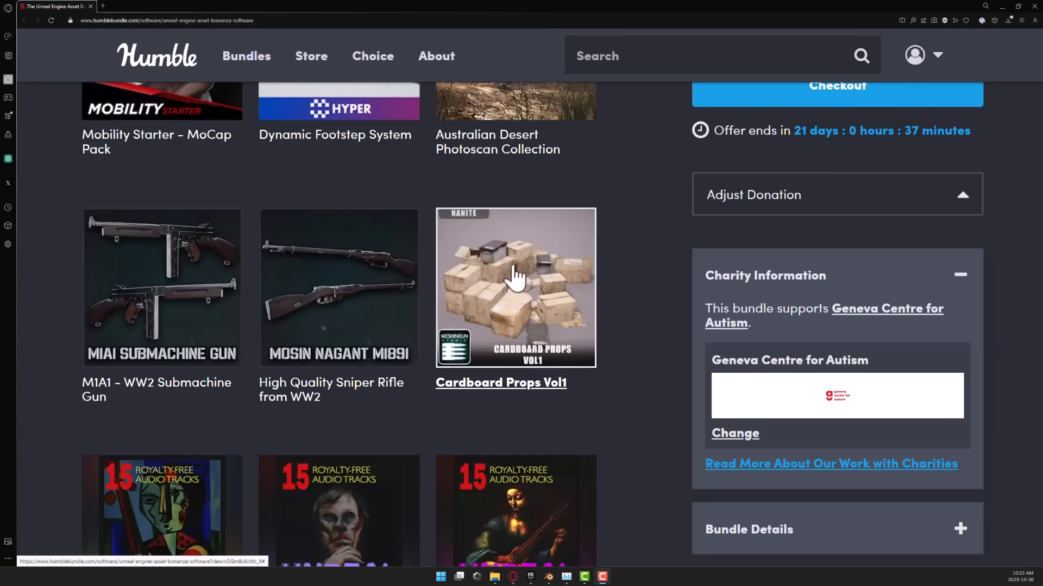
mouse_move(193, 272)
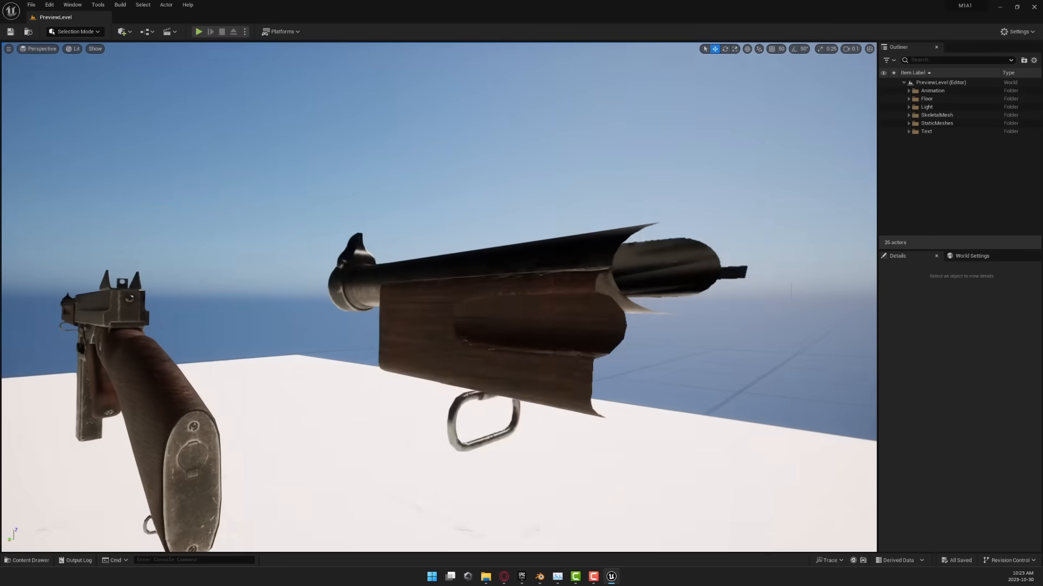
Step: List the M1A1 Mesh folder in the Content Drawer and select the SM_M1A1_Merged gun mesh
scroll(down, 3)
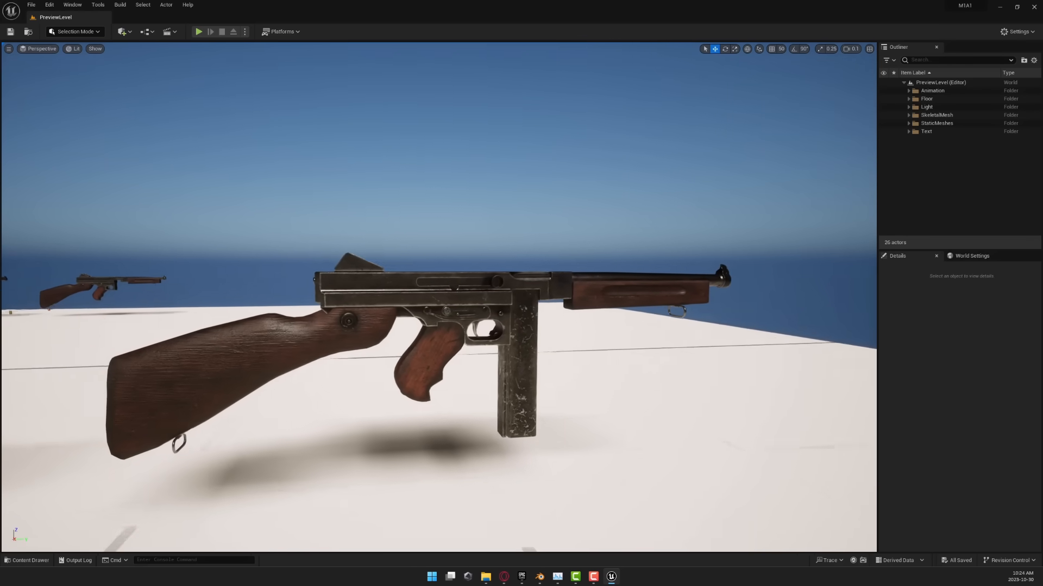
click(29, 560)
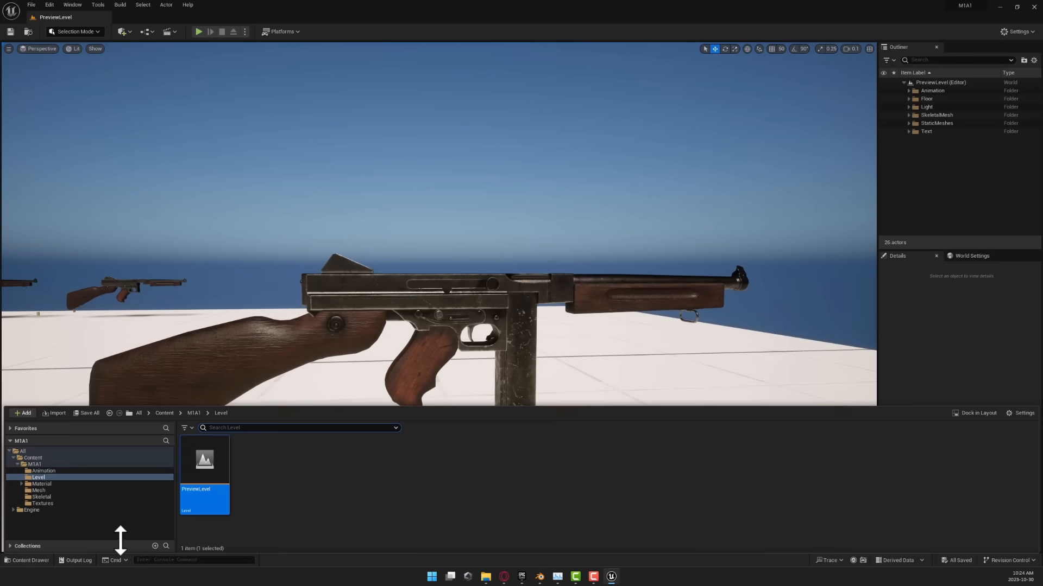
click(38, 492)
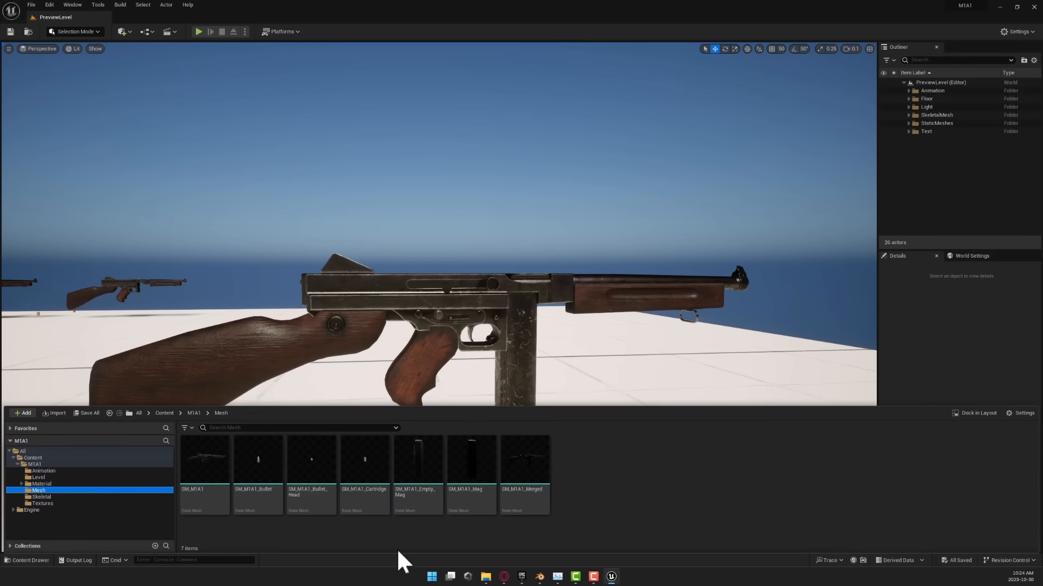
click(524, 460)
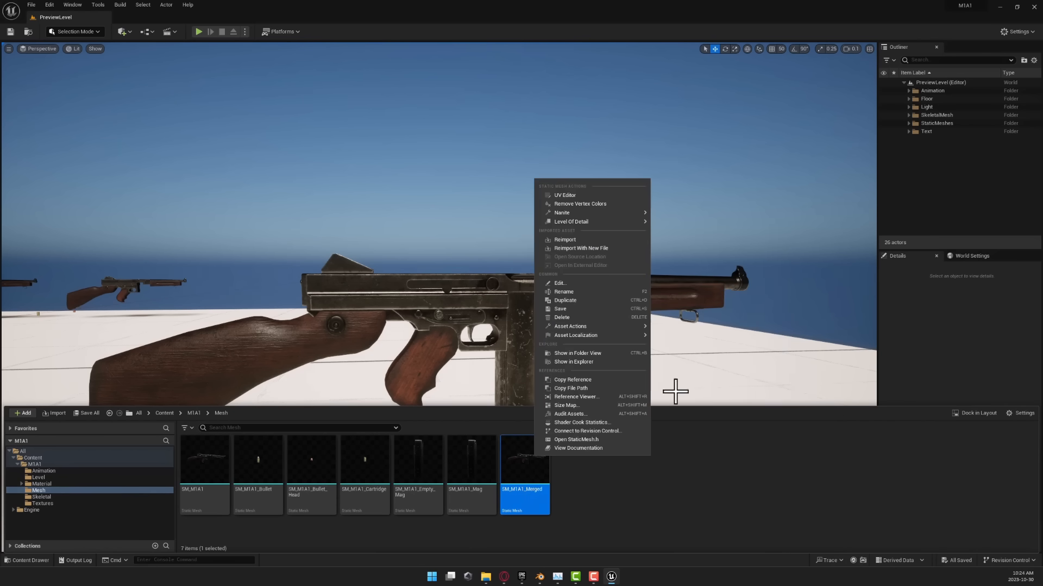
mouse_move(569, 327)
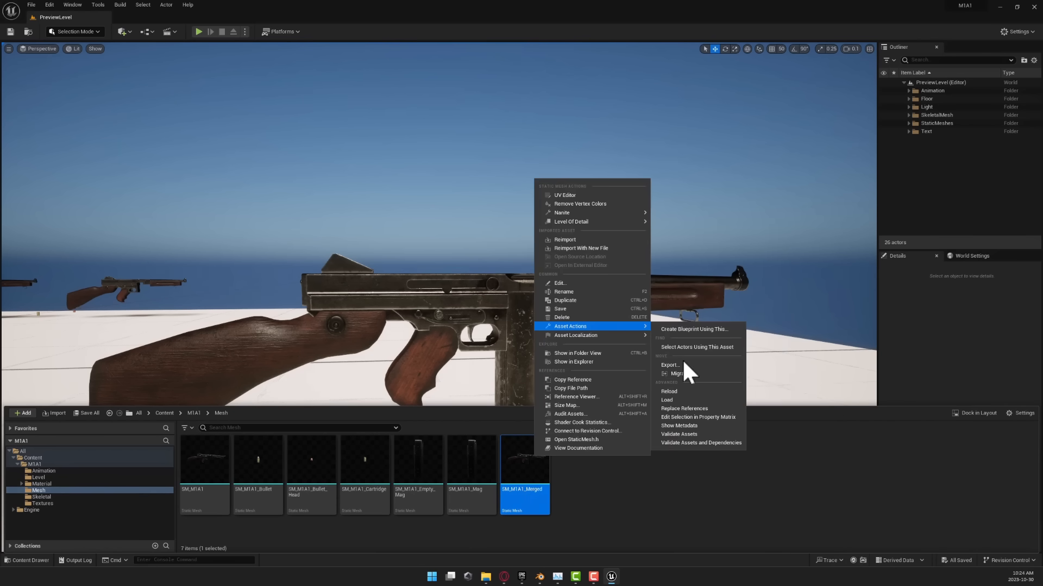
Step: Export SM_M1A1_Merged as a .glb file named Tommy using default glTF options
click(670, 365)
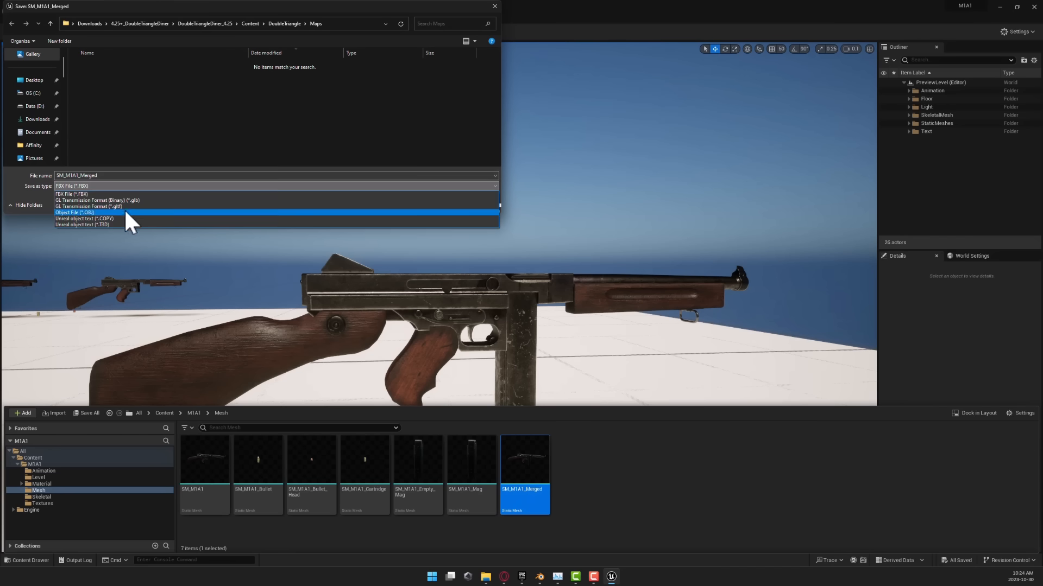
click(97, 200)
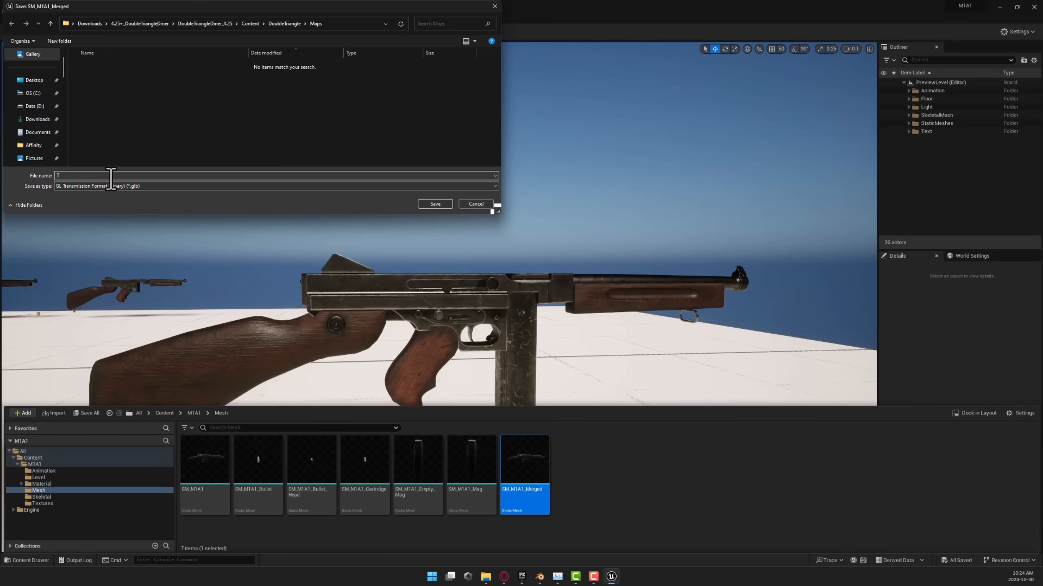
text(ommy)
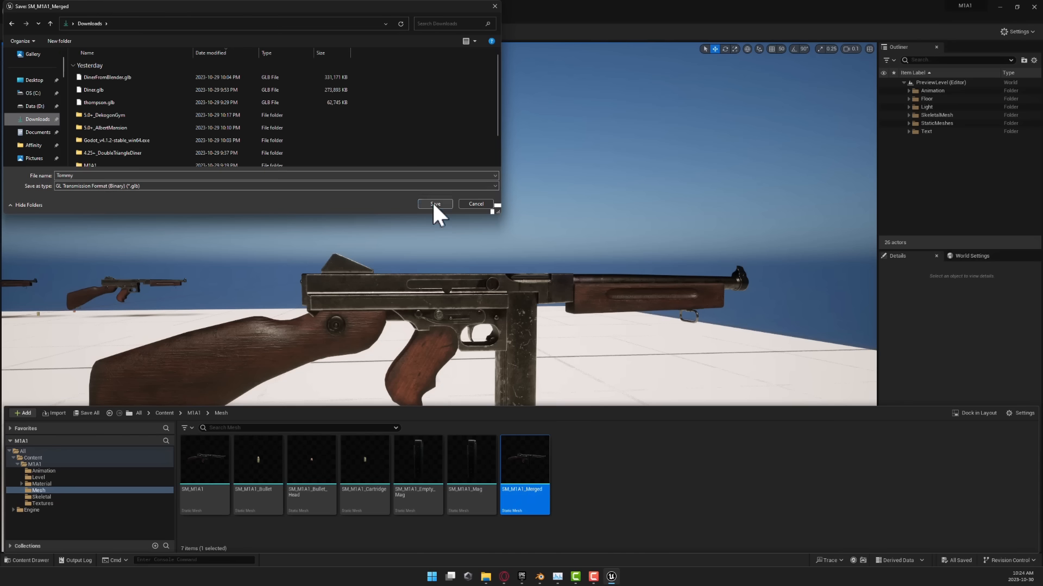
click(433, 203)
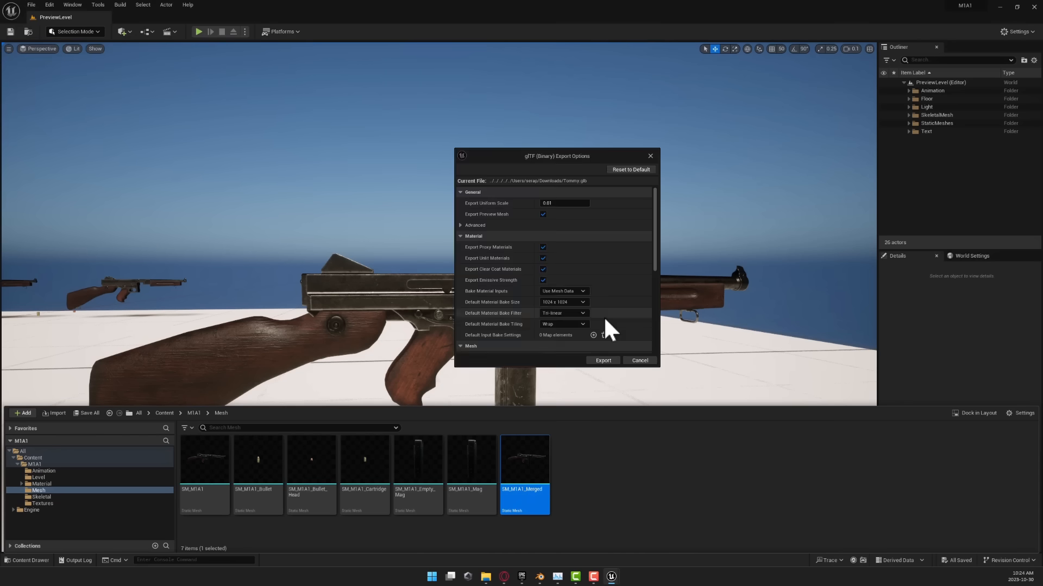
click(564, 302)
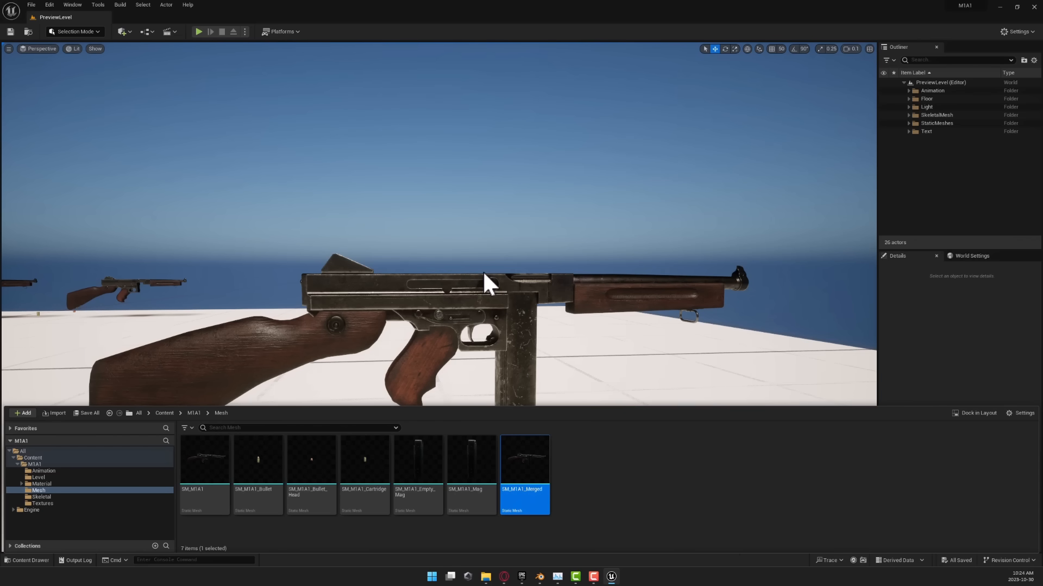
mouse_move(559, 420)
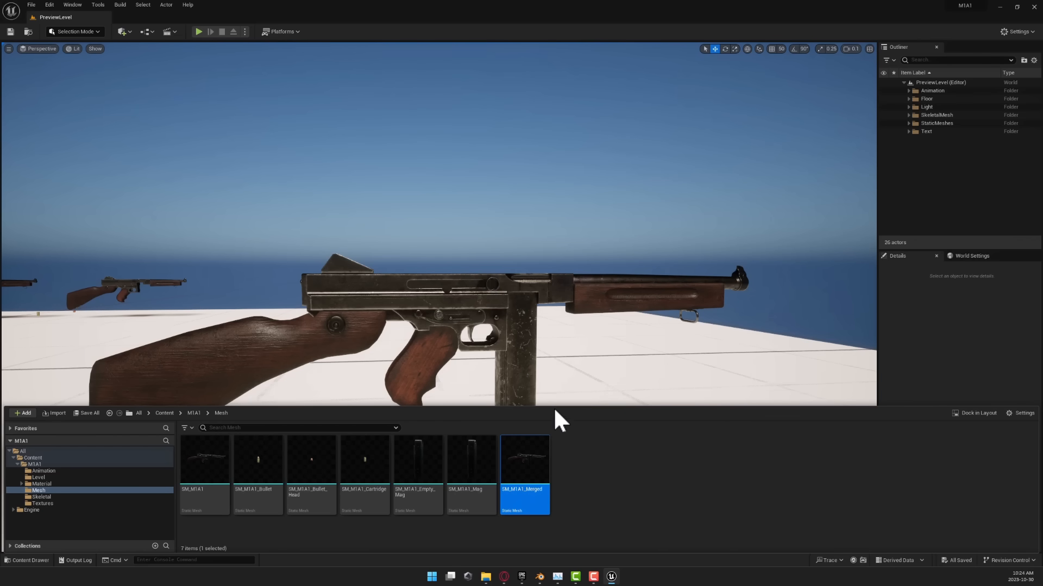
mouse_move(817, 542)
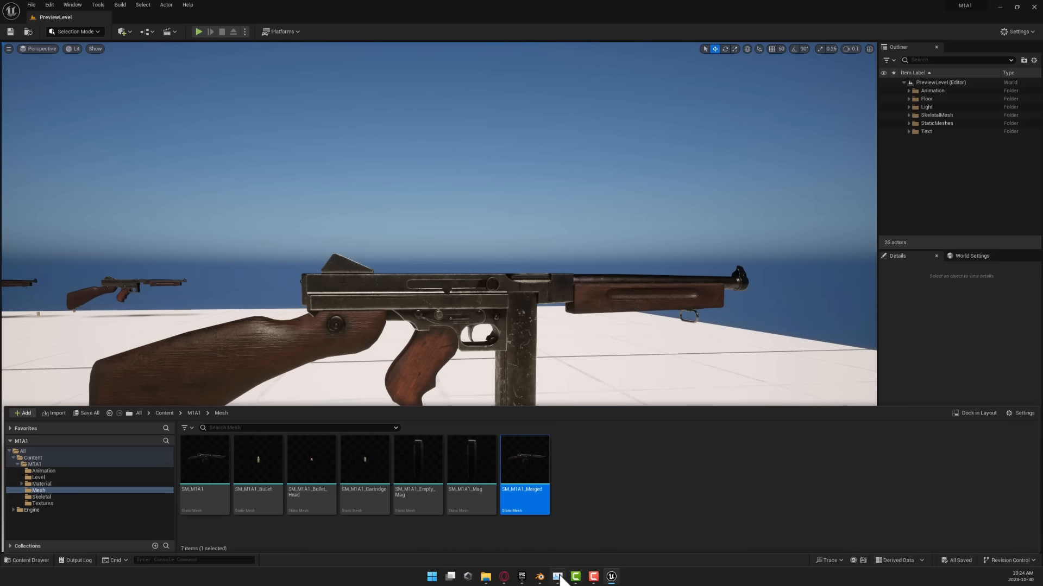
mouse_move(540, 577)
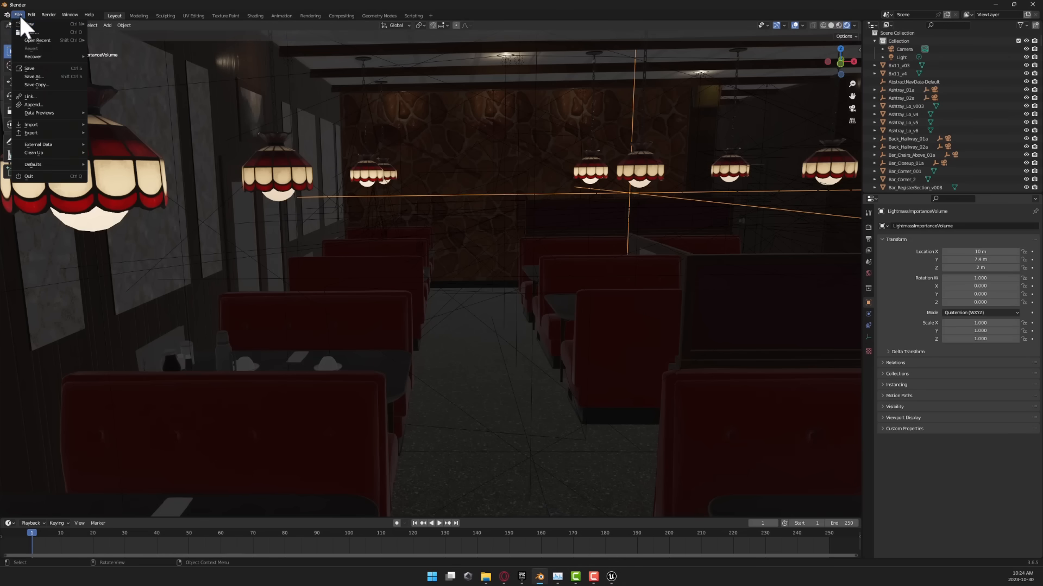
mouse_move(28, 23)
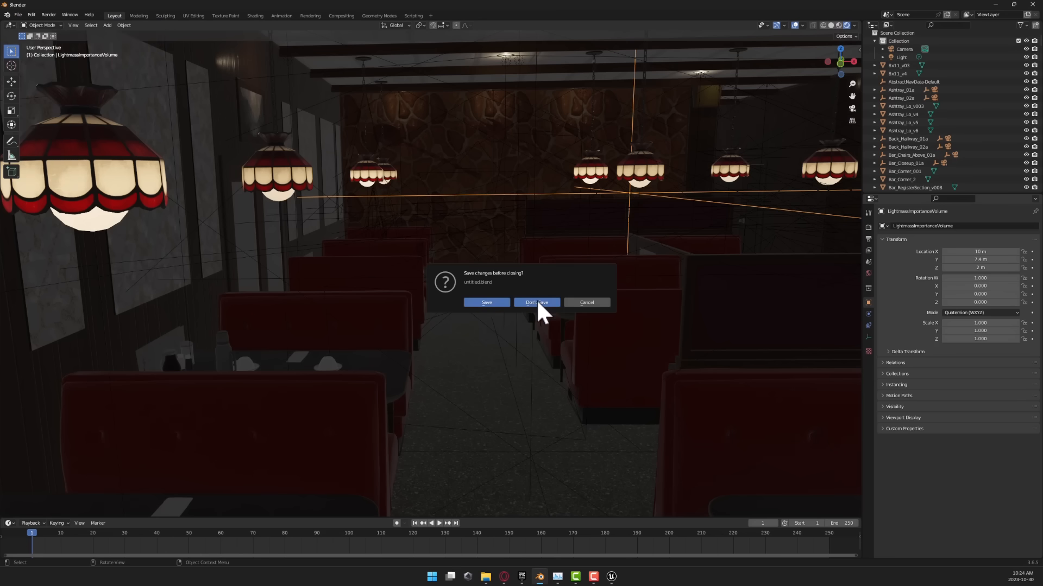
mouse_move(539, 306)
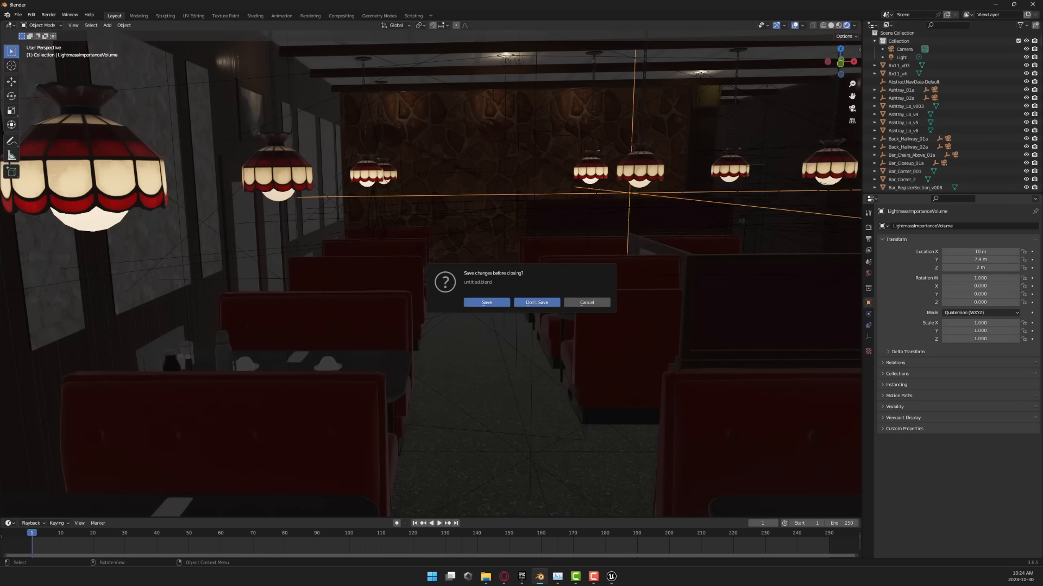
Step: Start a fresh Blender file and import Tommy.glb from Downloads via glTF 2.0
click(536, 303)
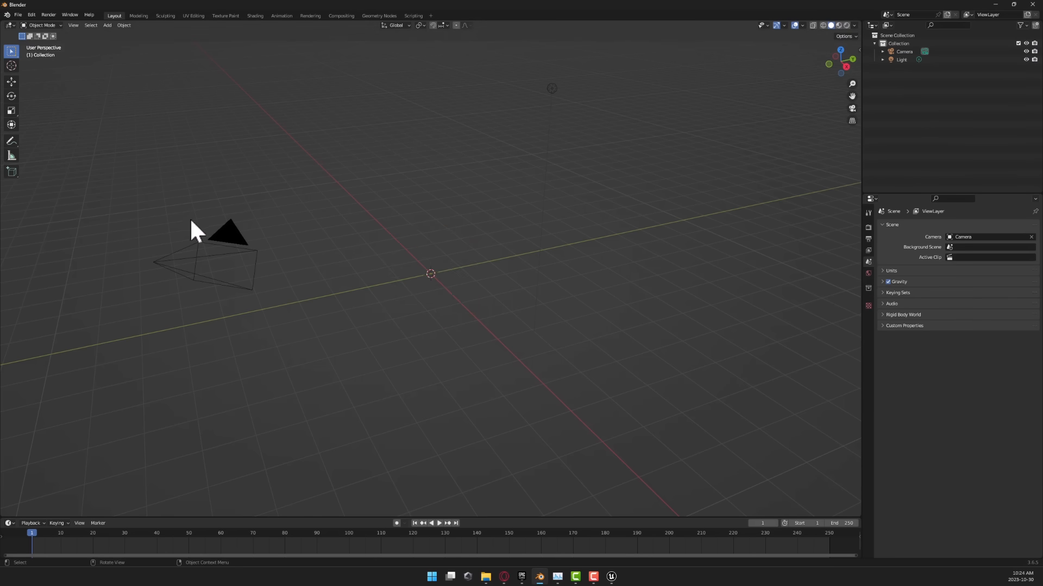
click(18, 14)
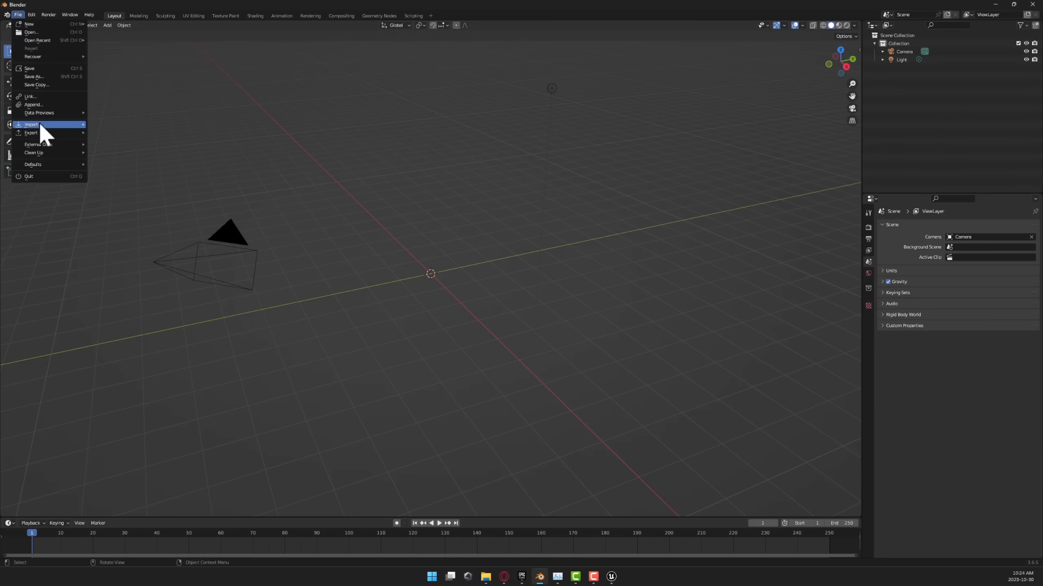
mouse_move(43, 85)
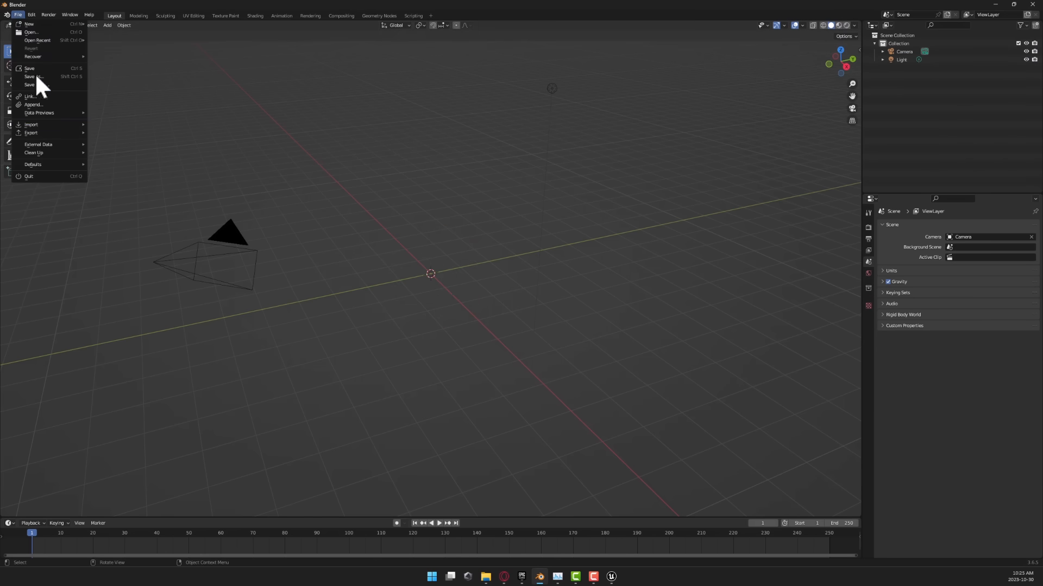
mouse_move(31, 124)
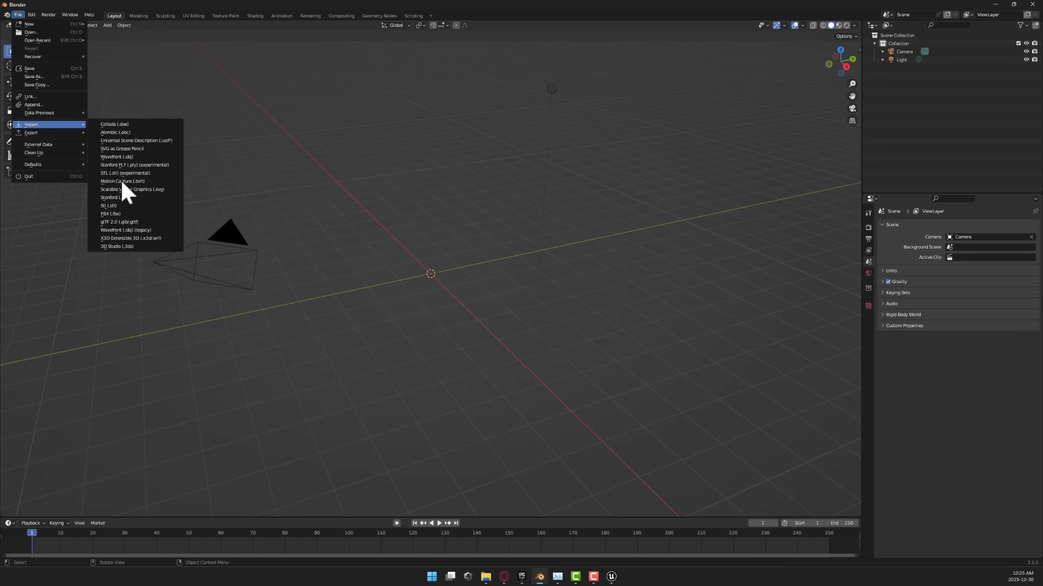
mouse_move(140, 238)
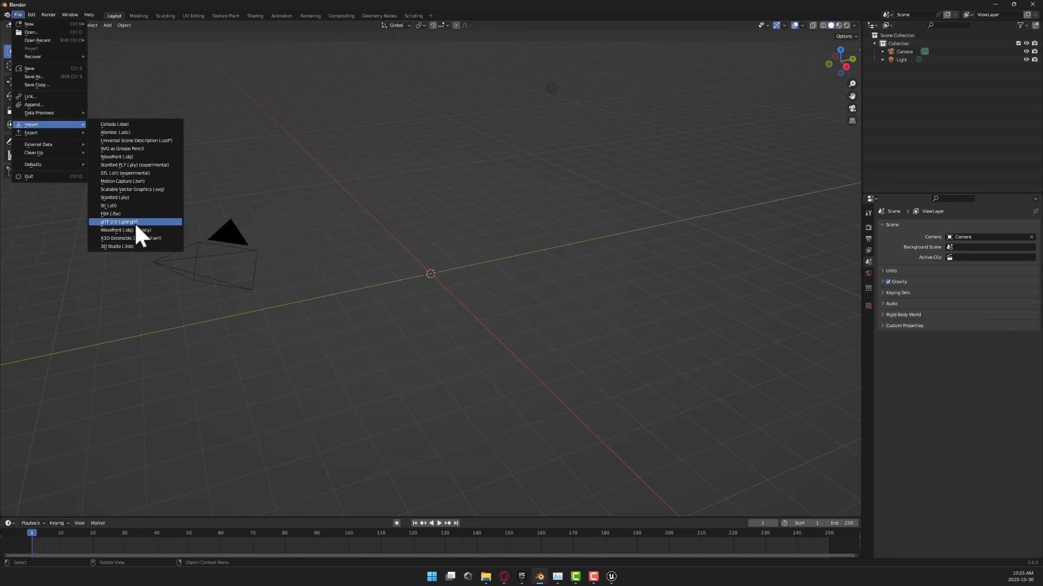
click(118, 221)
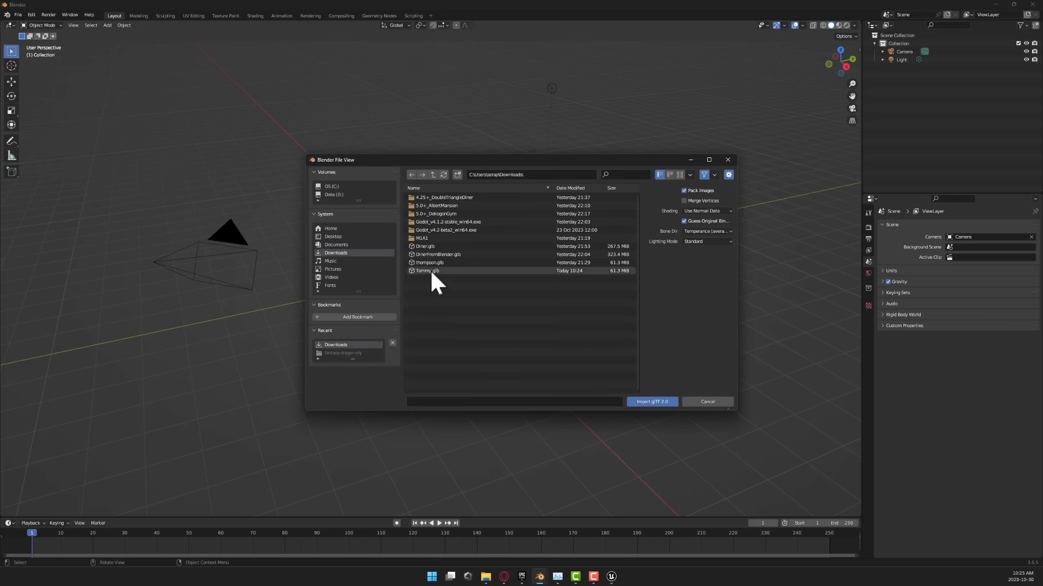
click(427, 270)
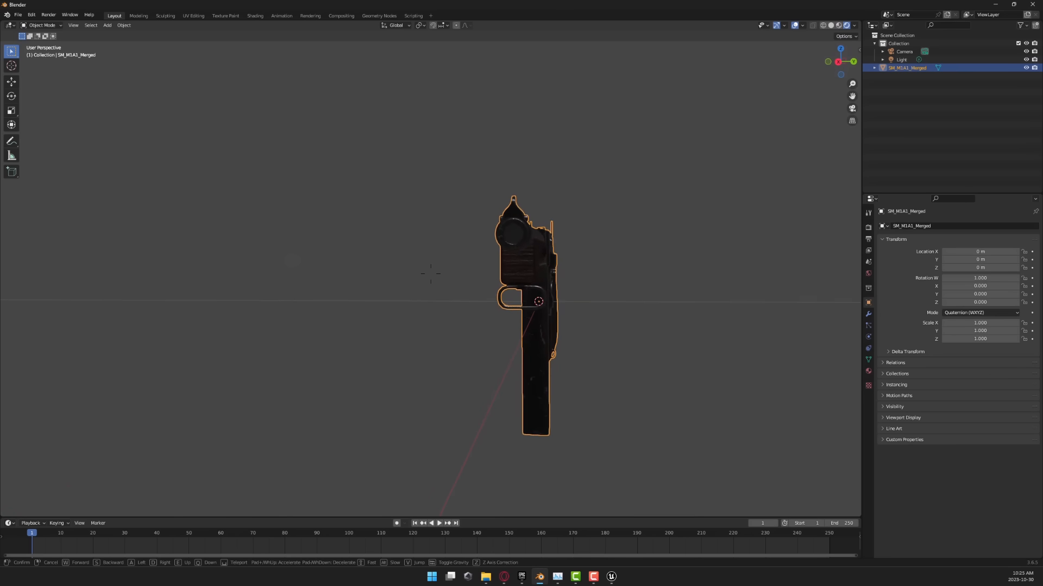
mouse_move(868, 274)
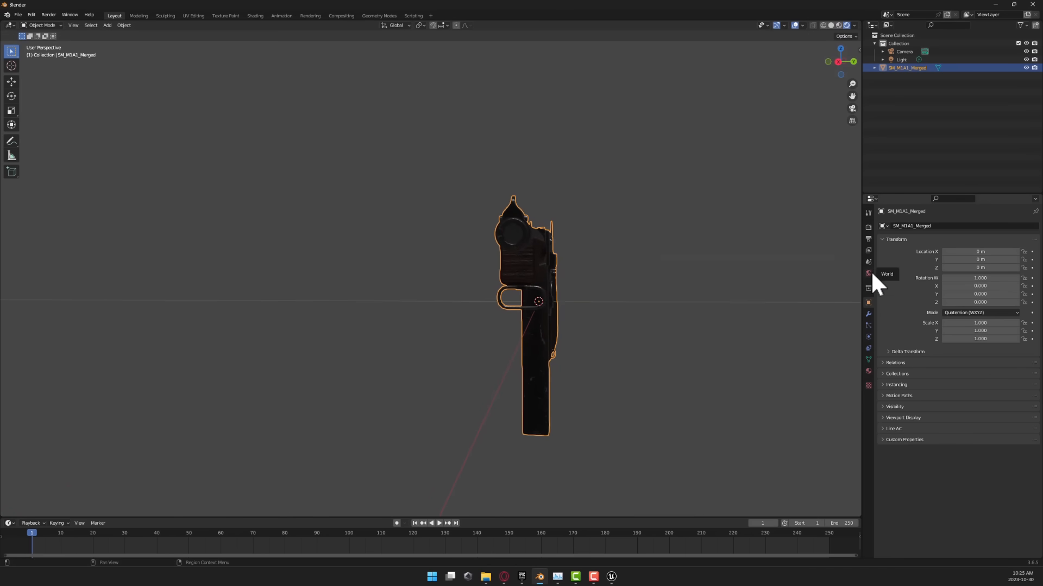
Step: Raise the World background colour to a light grey so the Tommy gun is clearly visible
click(868, 274)
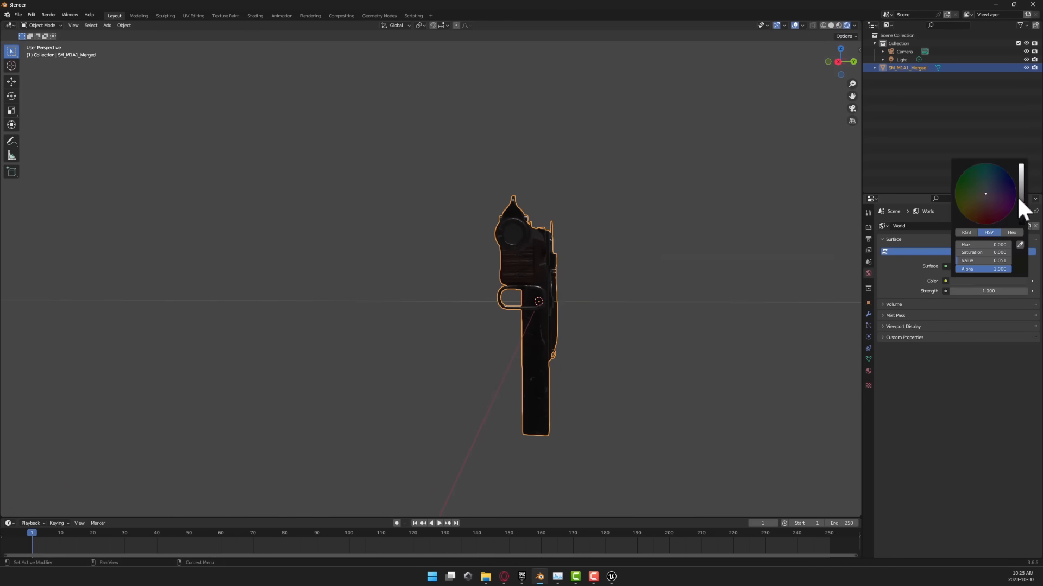
right_click(538, 301)
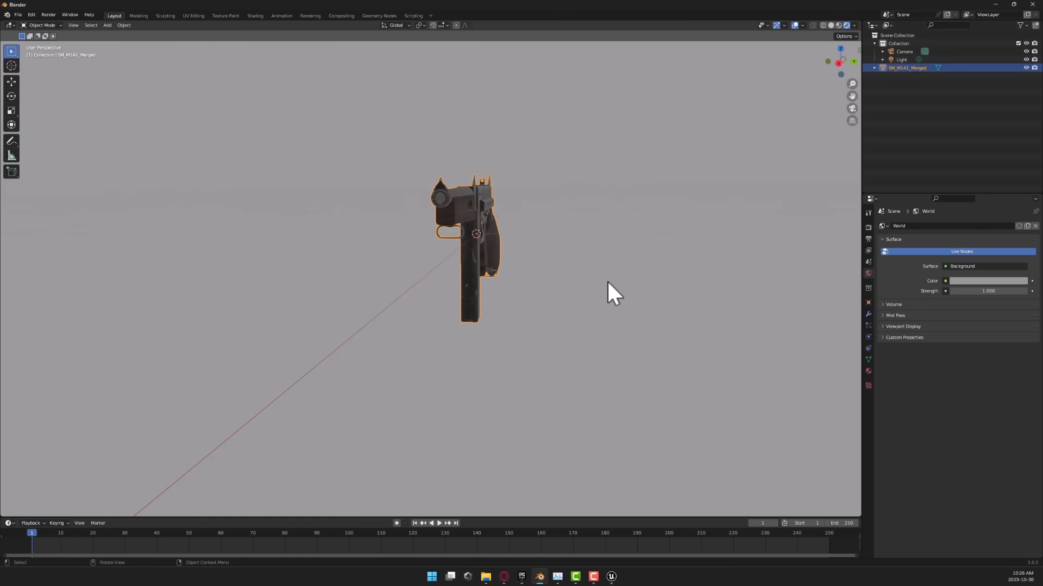
mouse_move(503, 576)
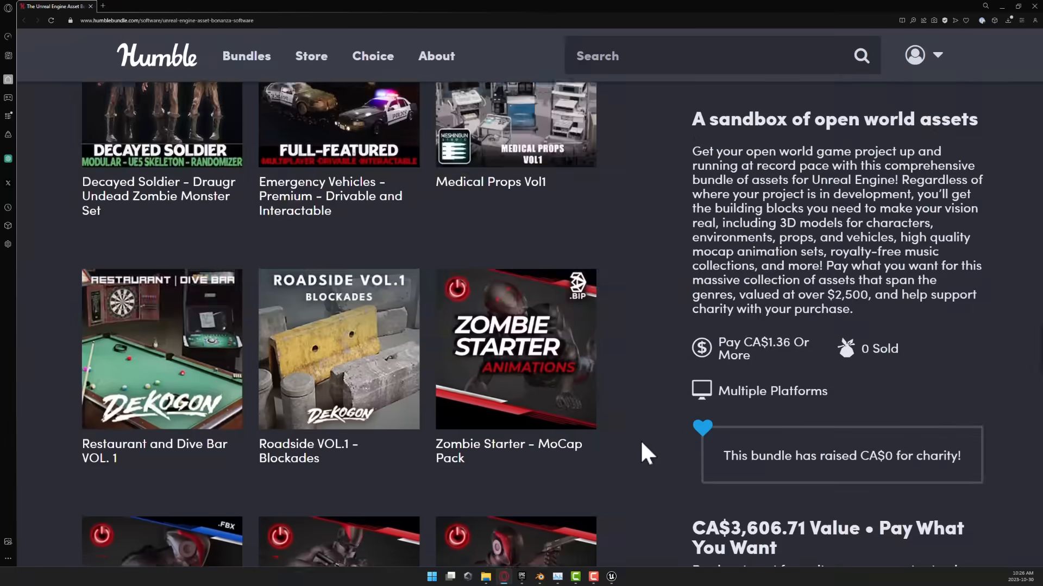
scroll(down, 3)
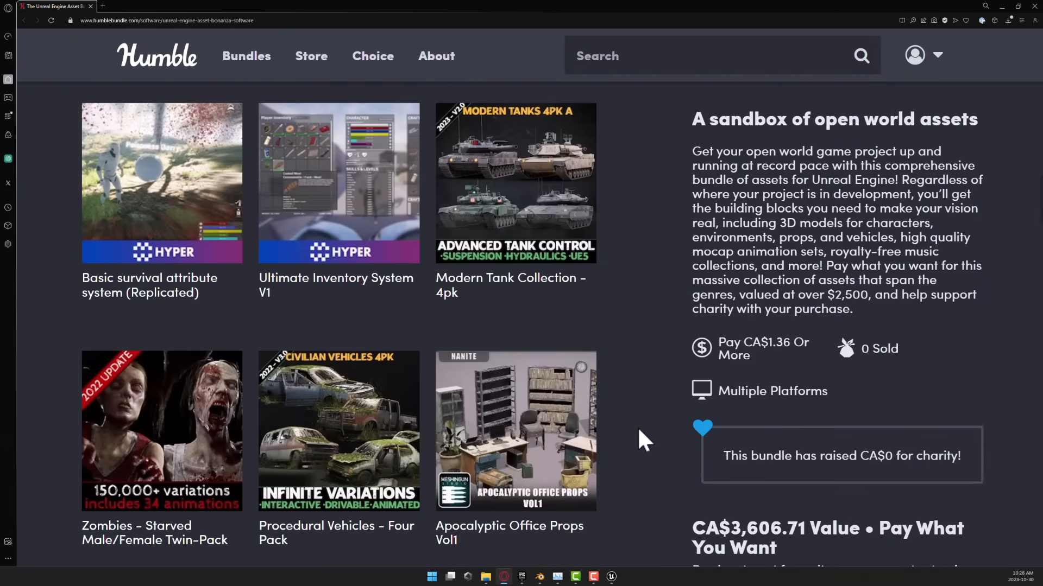
scroll(down, 3)
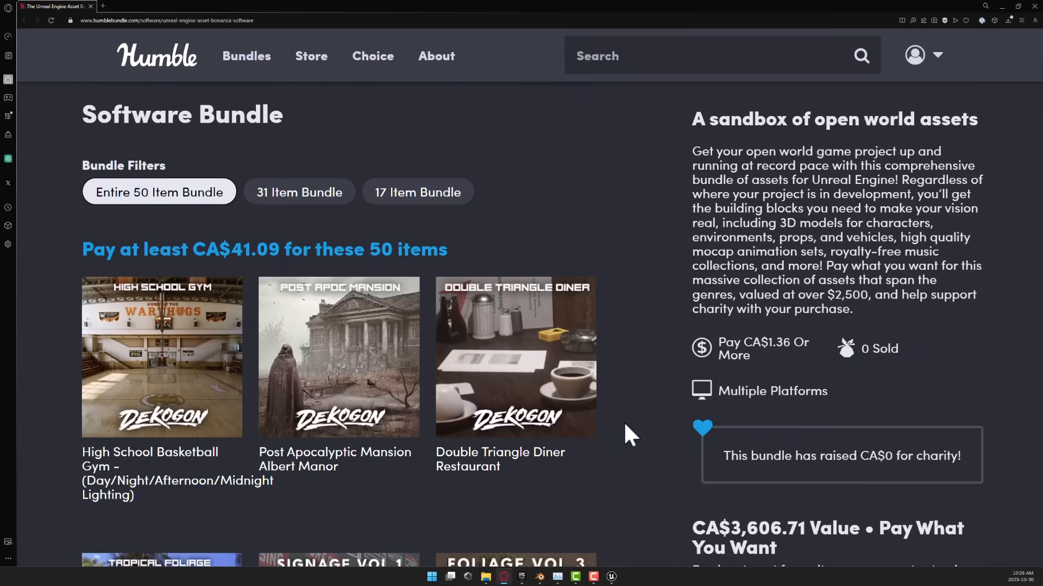
scroll(down, 3)
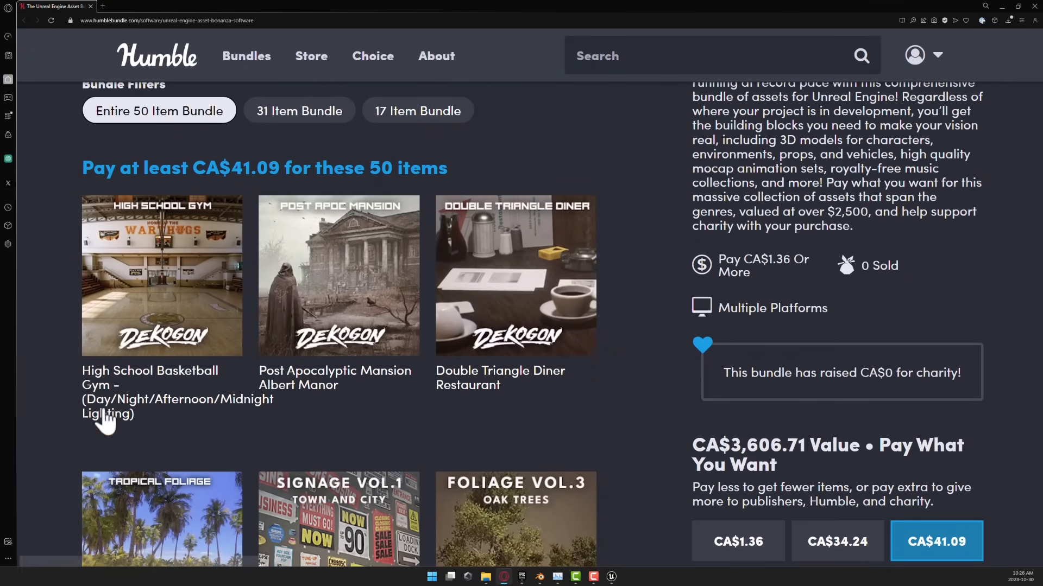
scroll(down, 3)
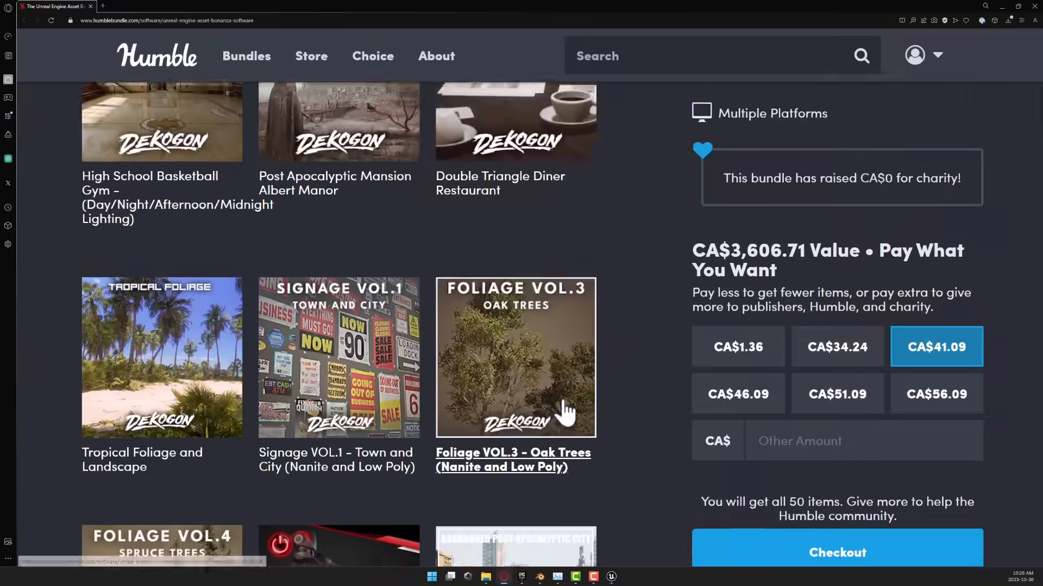
scroll(down, 3)
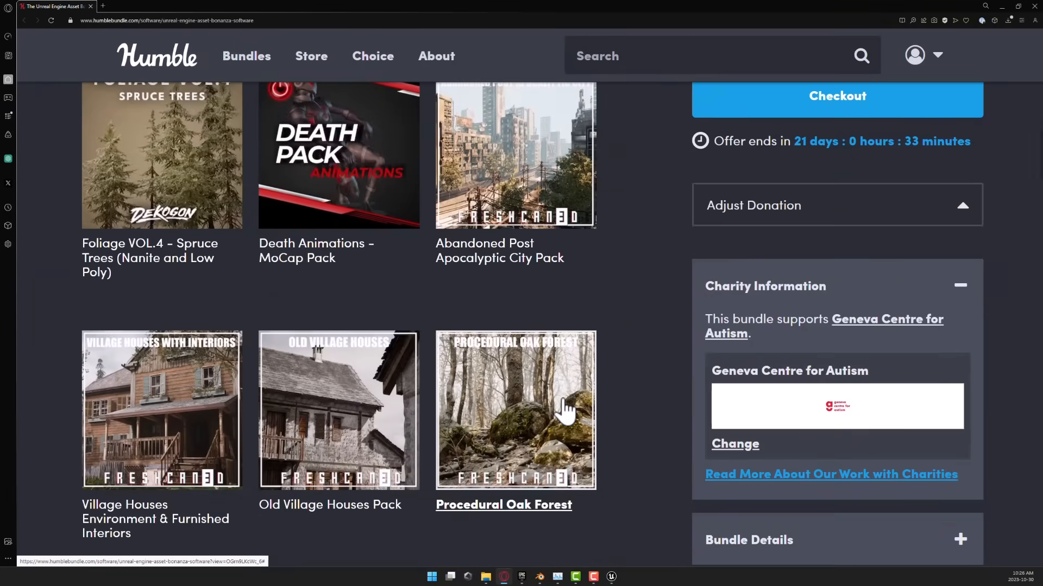
scroll(down, 3)
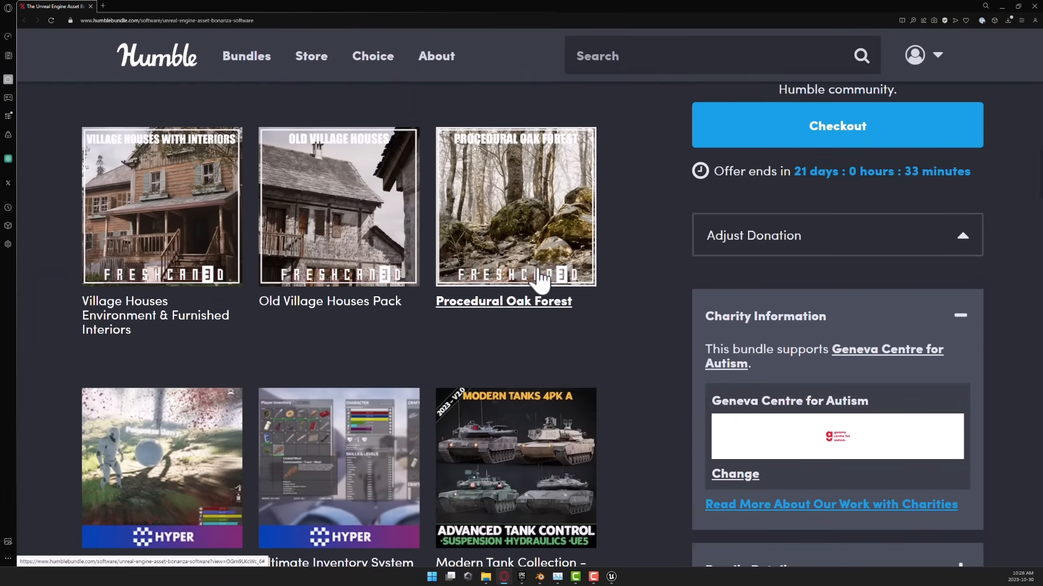
scroll(down, 3)
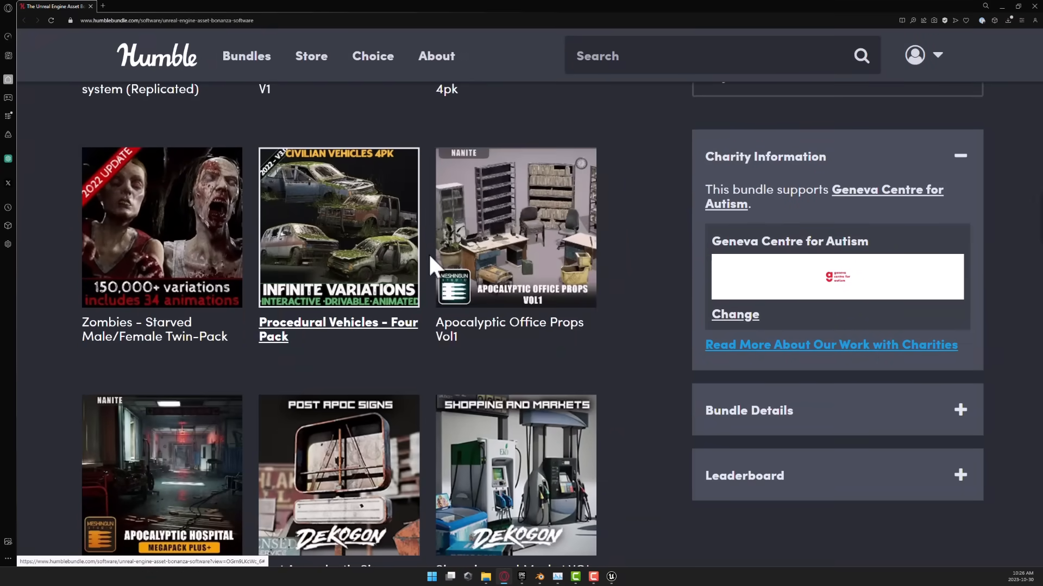
scroll(down, 3)
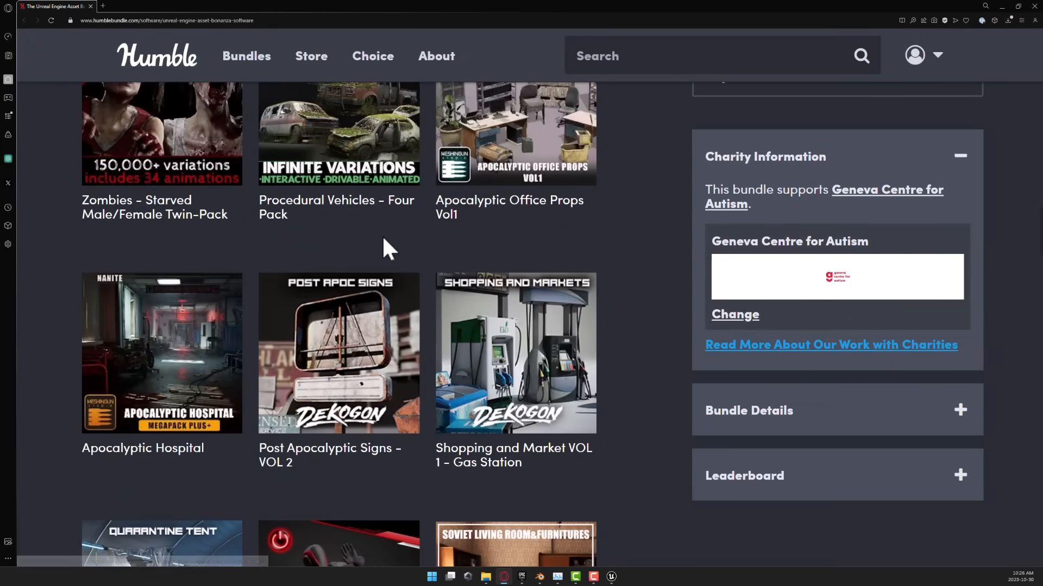
scroll(down, 3)
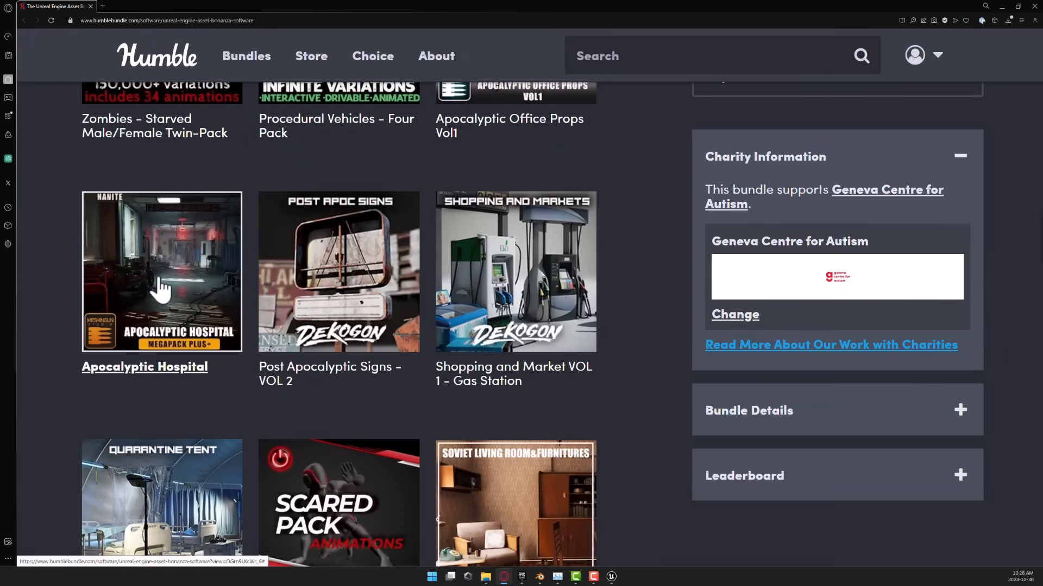
scroll(down, 3)
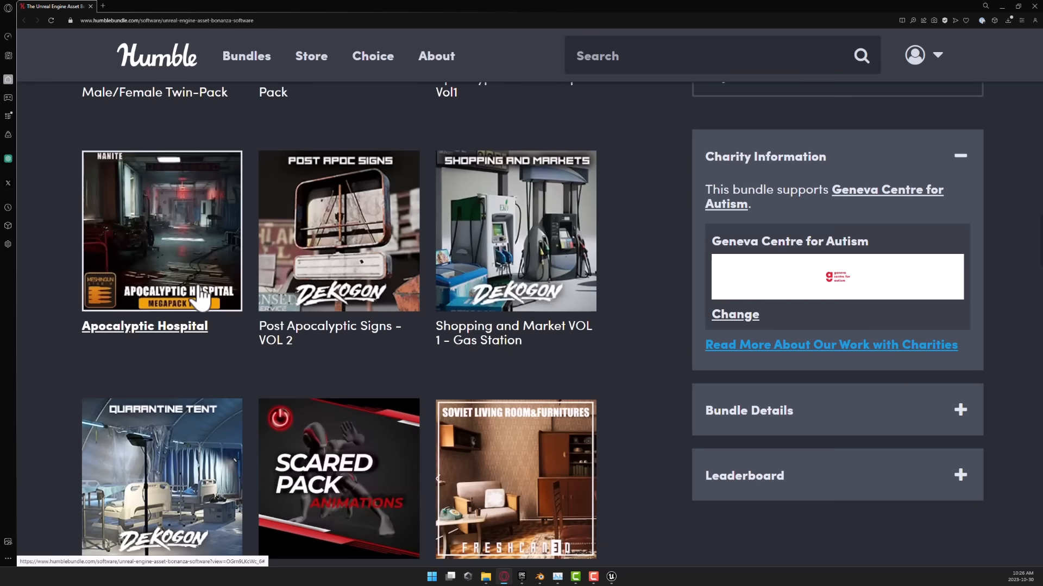
mouse_move(321, 214)
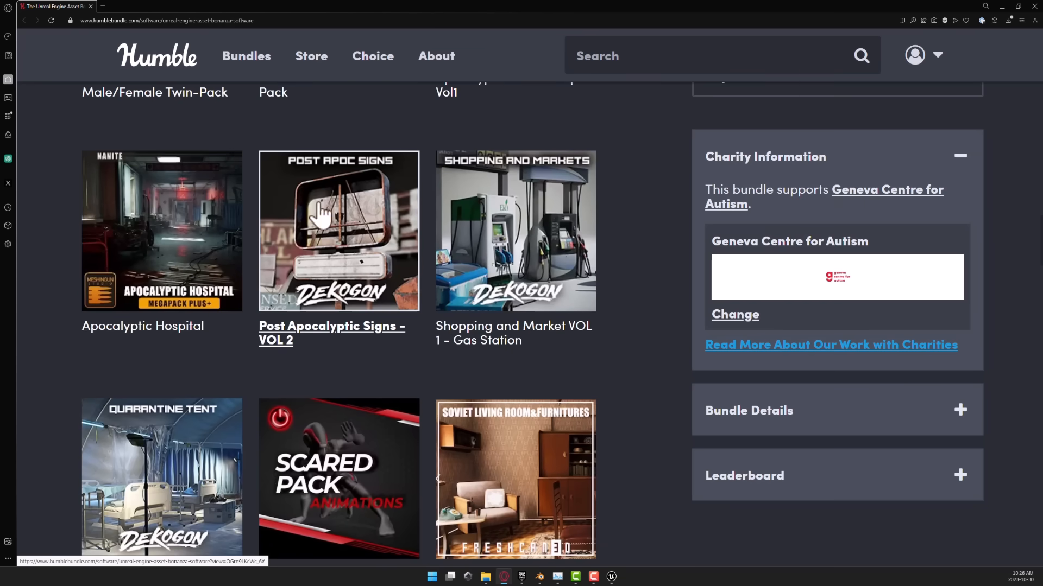
mouse_move(540, 273)
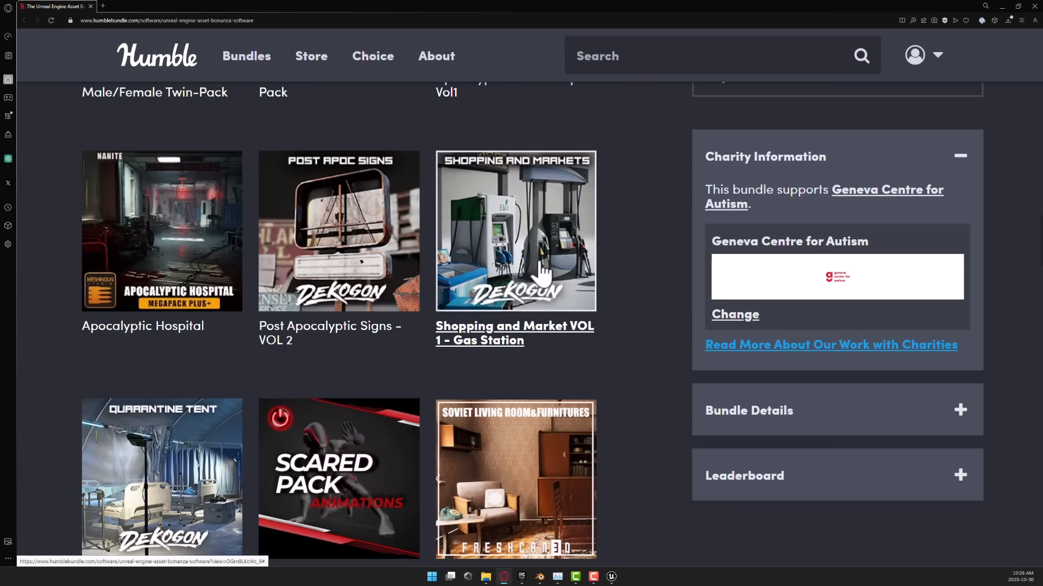
scroll(down, 3)
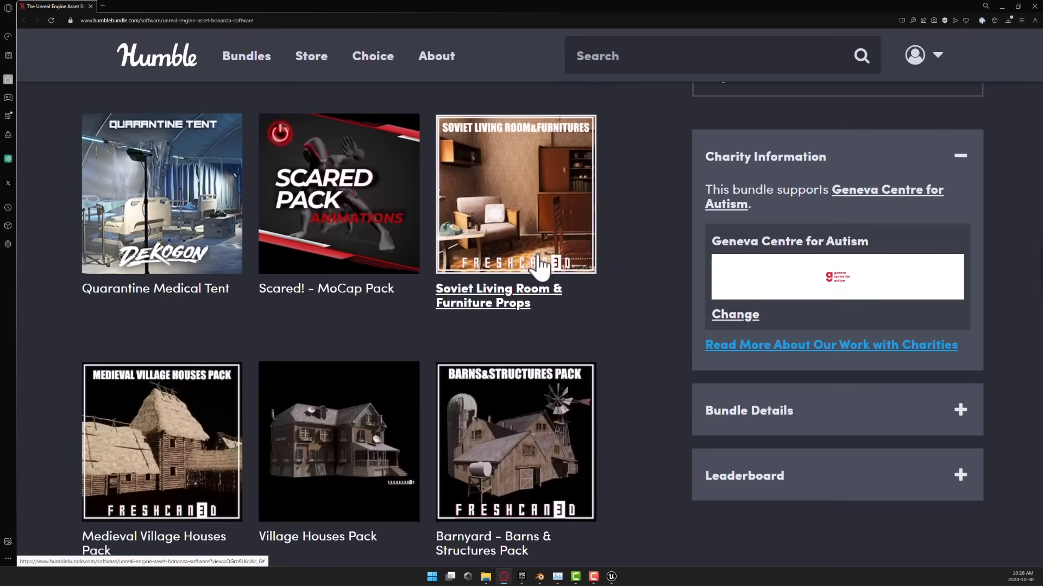
scroll(down, 3)
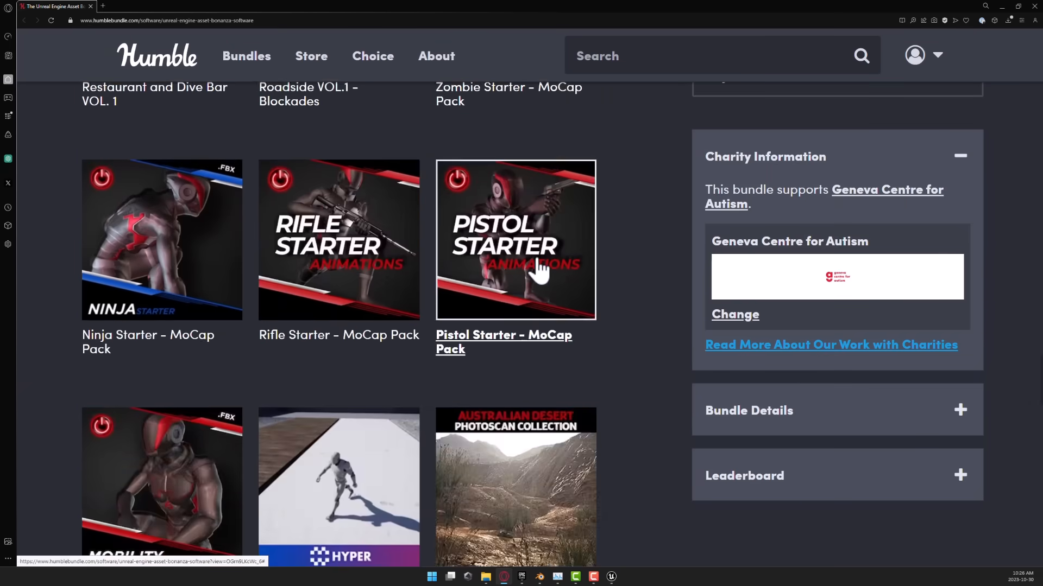
scroll(down, 3)
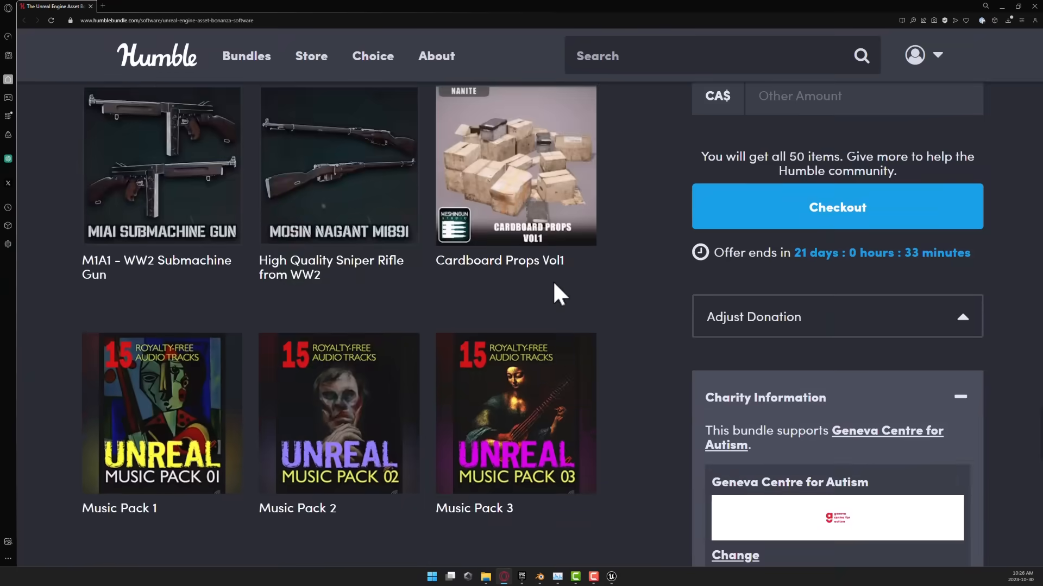
scroll(down, 3)
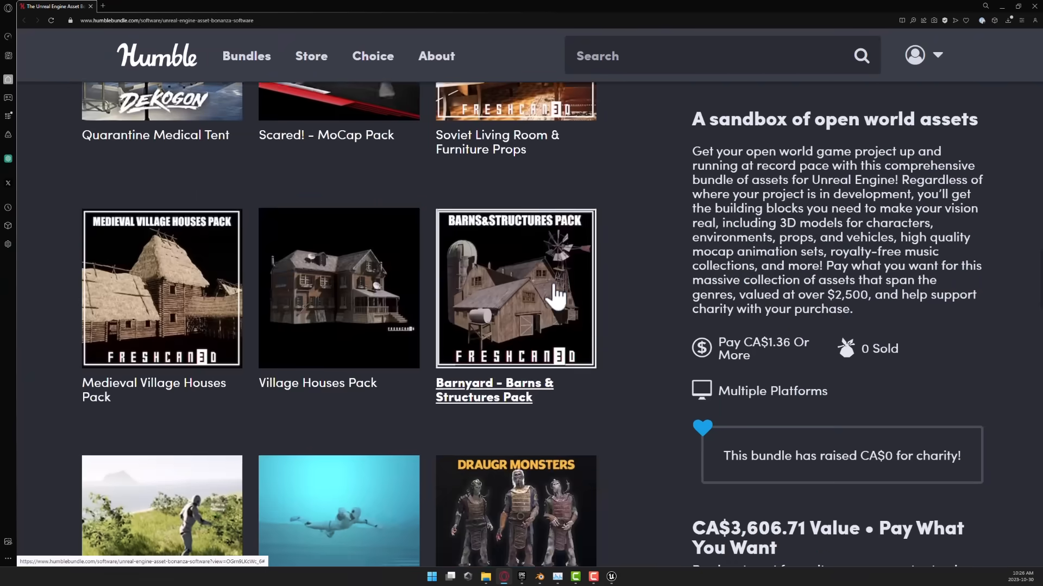
scroll(down, 3)
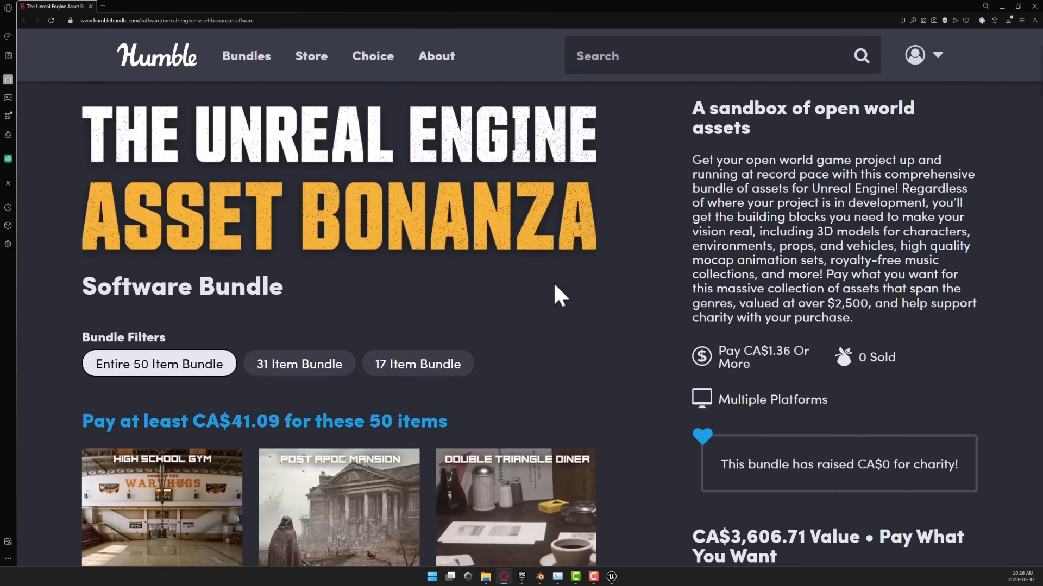
scroll(down, 3)
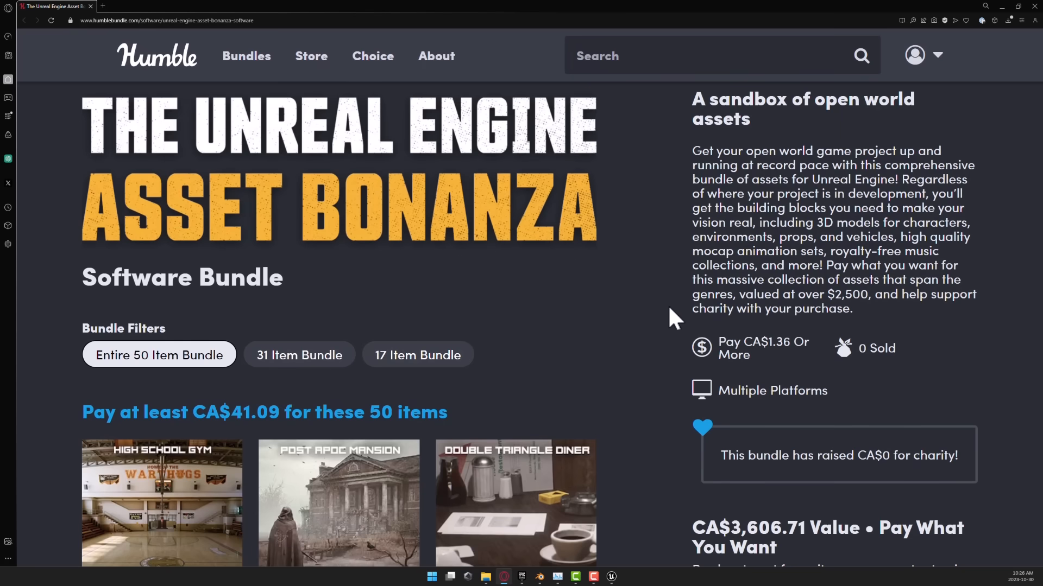